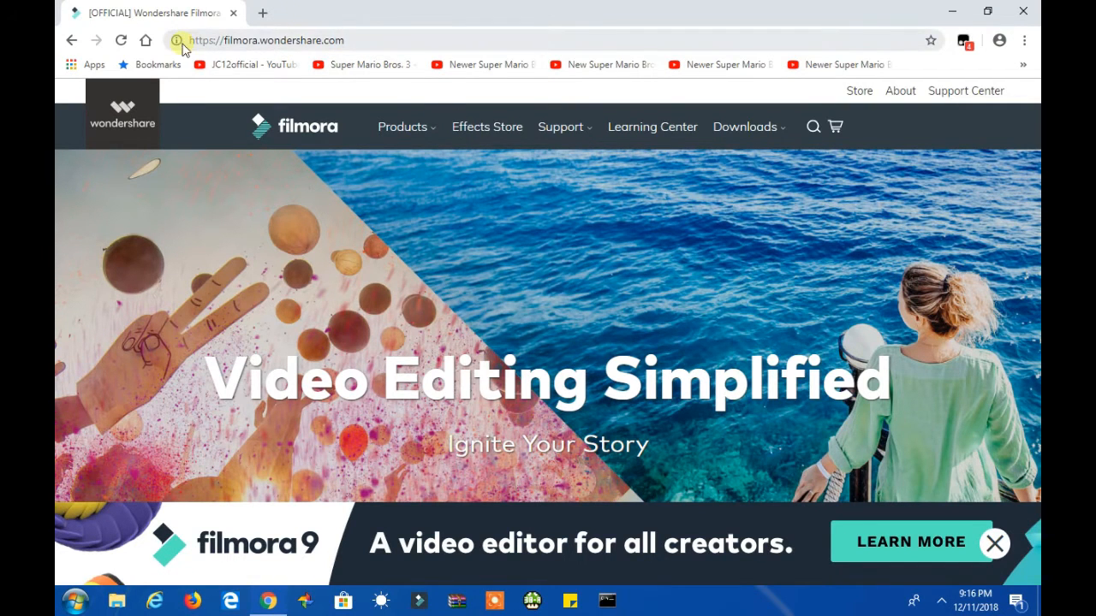
mouse_move(629, 281)
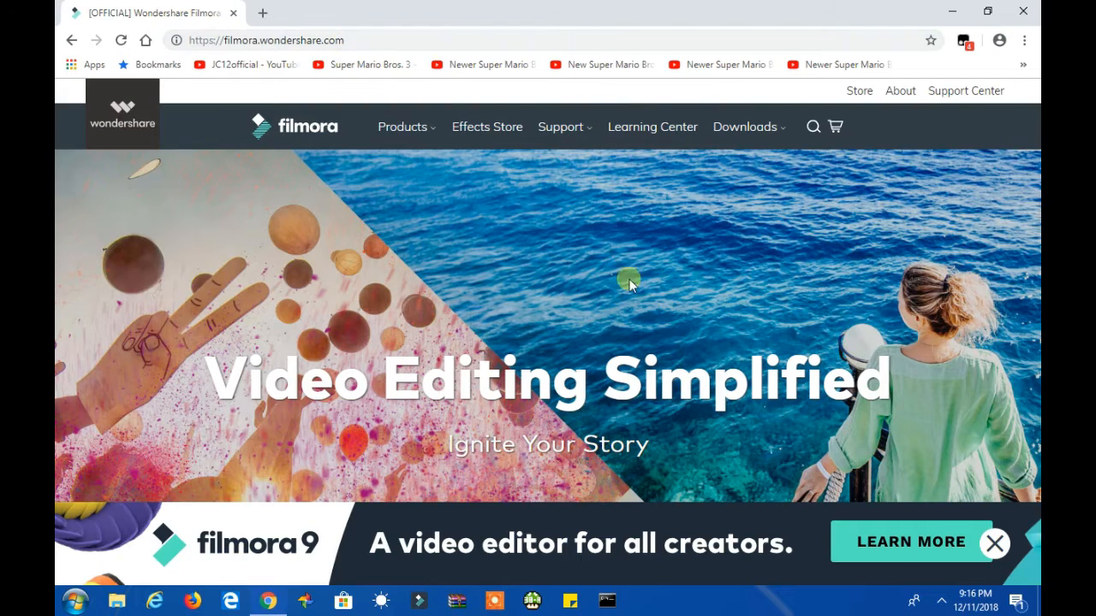
Import DSCN2428, Green Screen Fog Effect, Strong Wind Blowing Sound and the time-lapse clouds clip
scroll(down, 3)
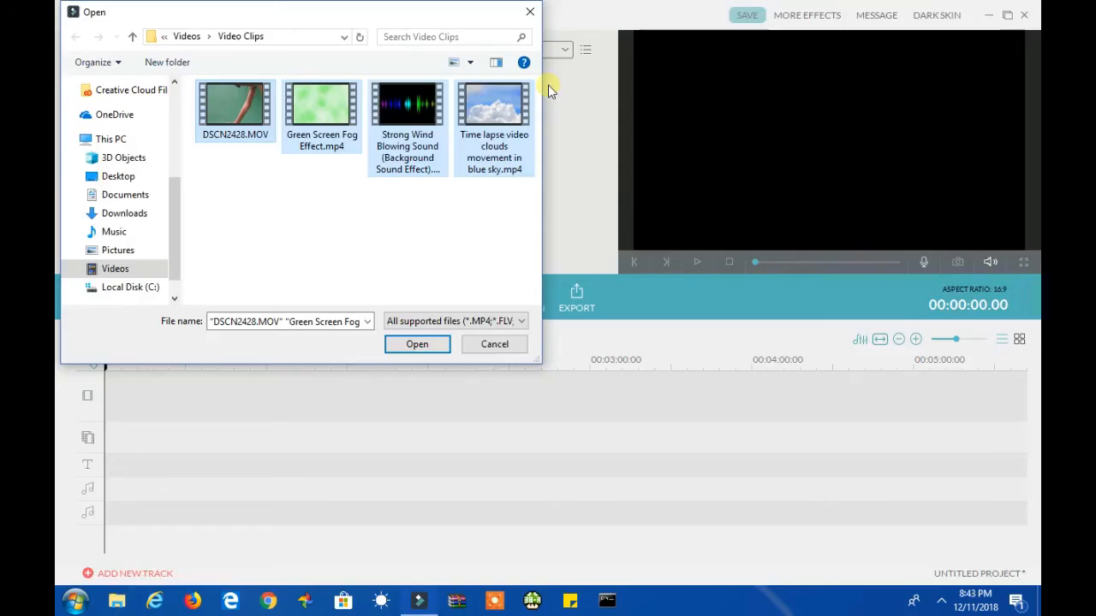
mouse_move(424, 210)
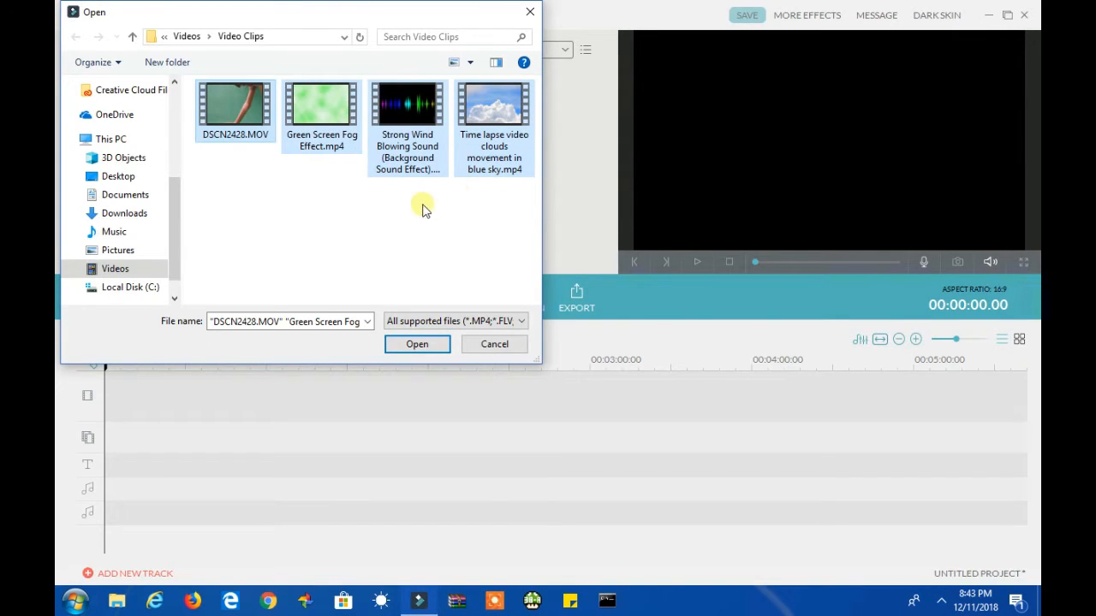
mouse_move(429, 168)
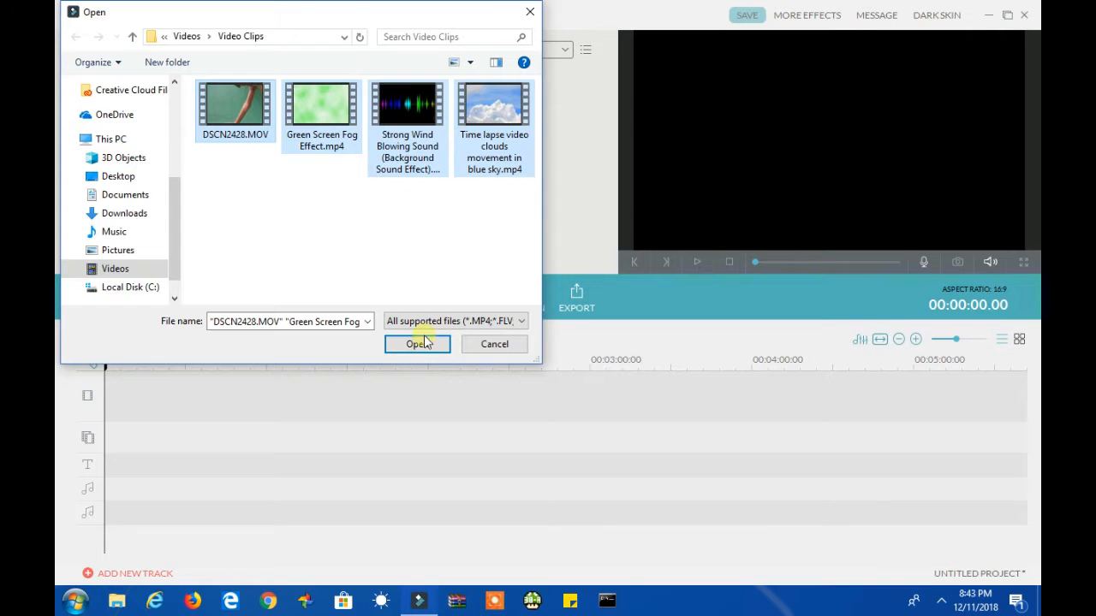
click(417, 344)
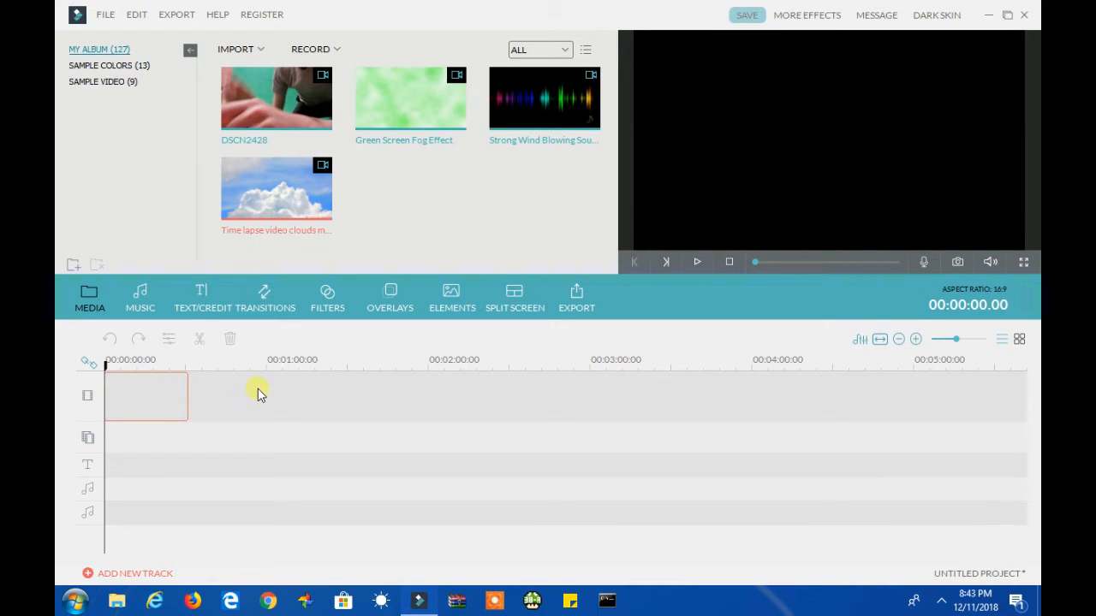
Preview the sky time-lapse clip and place it at the start of the main video track
click(275, 188)
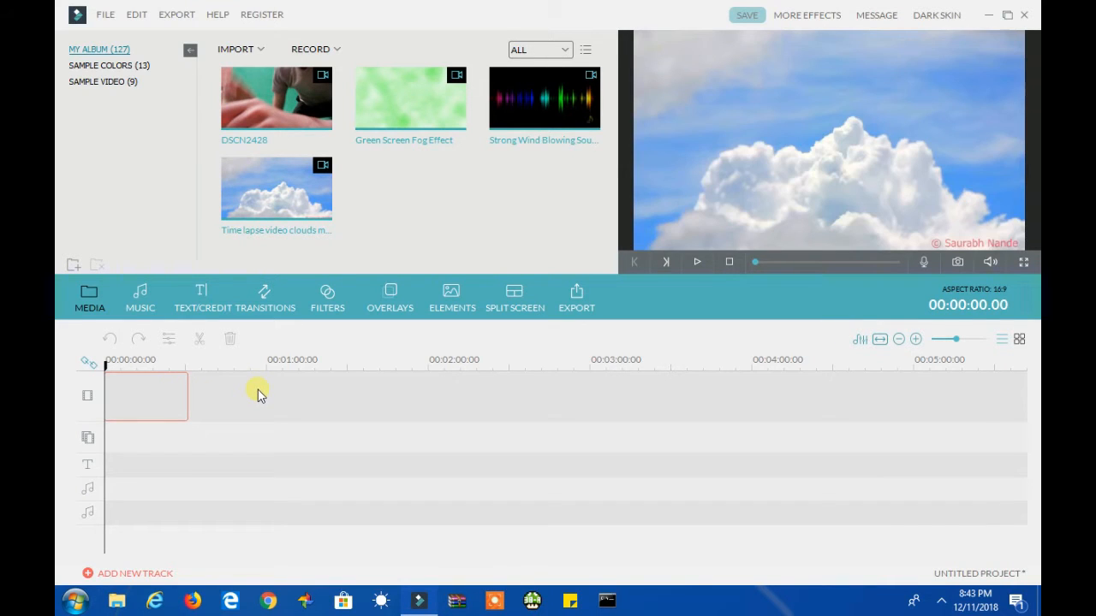
drag(276, 188, 145, 396)
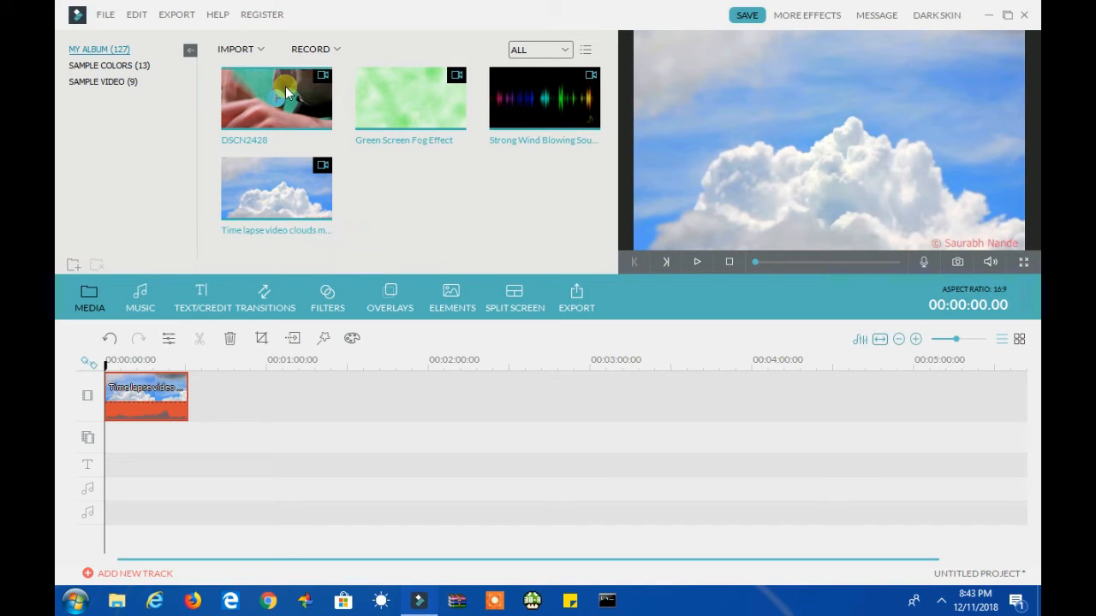
mouse_move(251, 440)
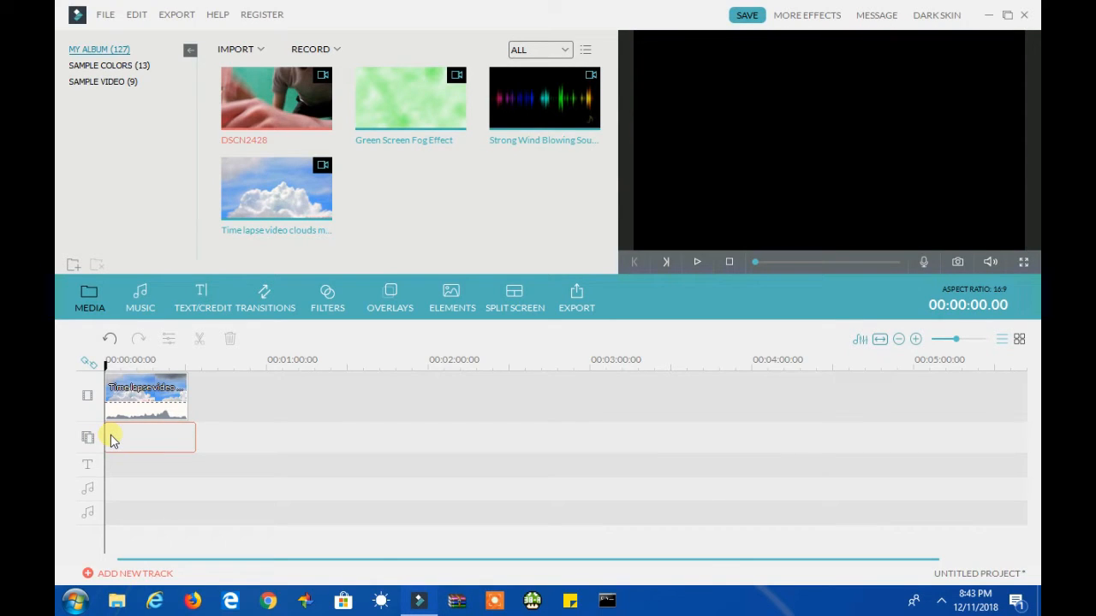
mouse_move(238, 428)
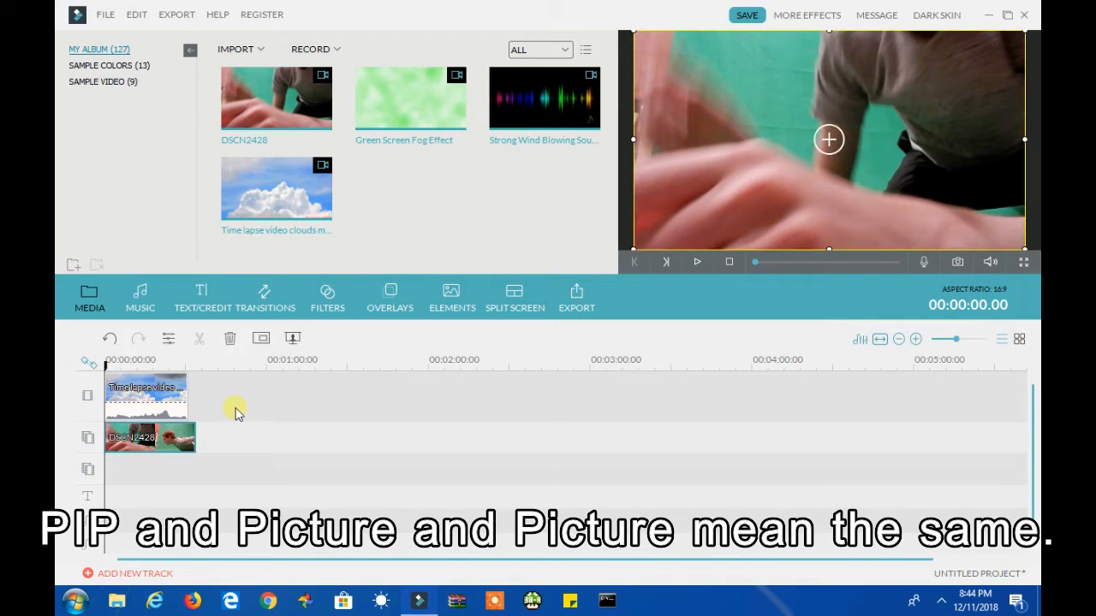
mouse_move(377, 98)
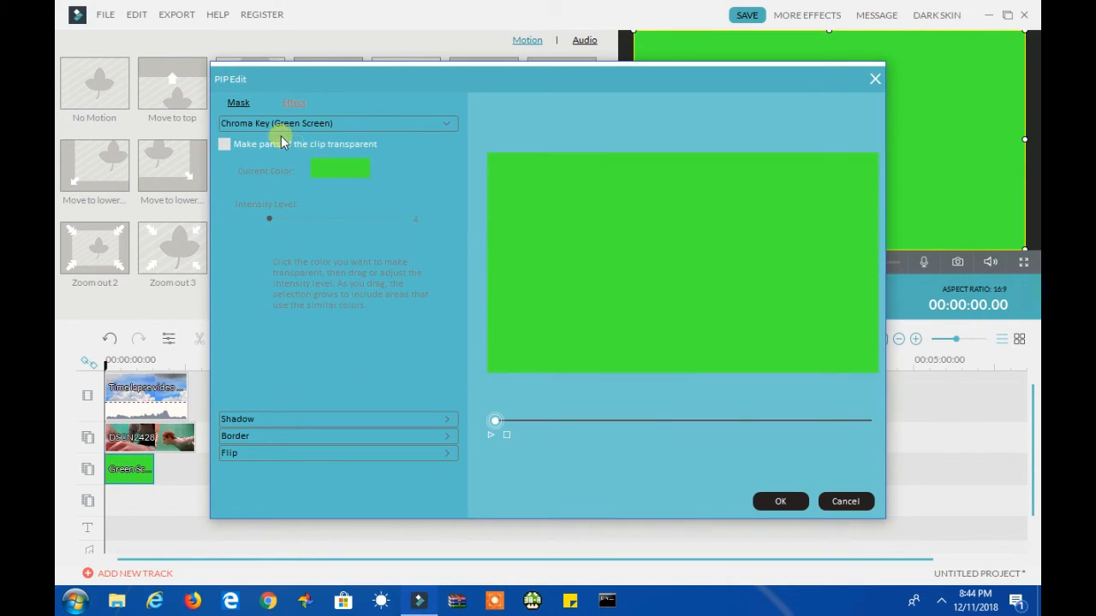
Make the fog clip's green transparent, settling the keying intensity at about 5
click(224, 144)
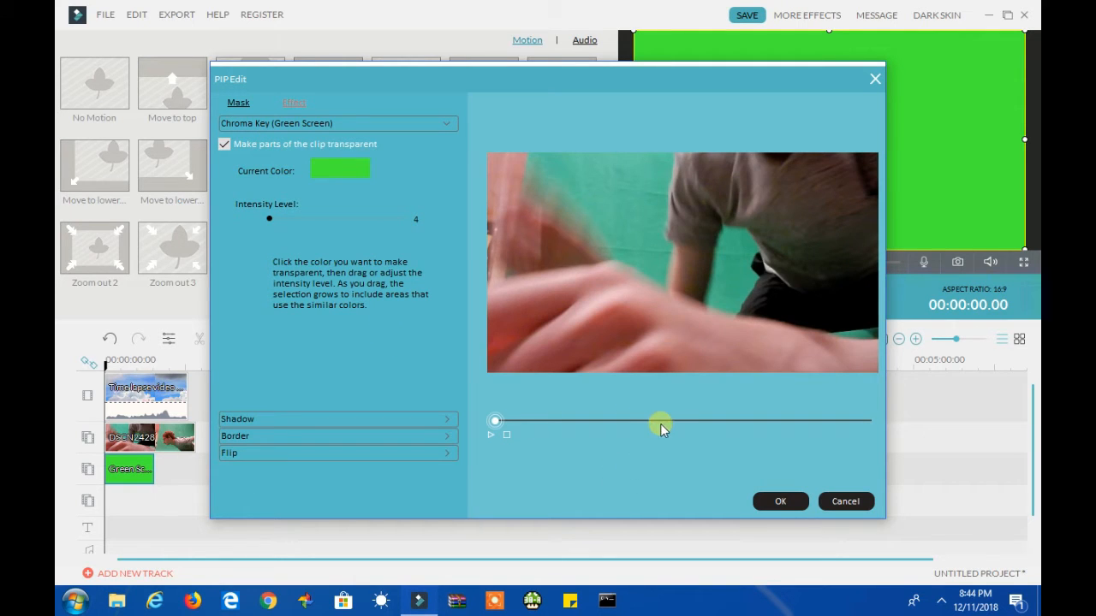
drag(495, 420, 715, 420)
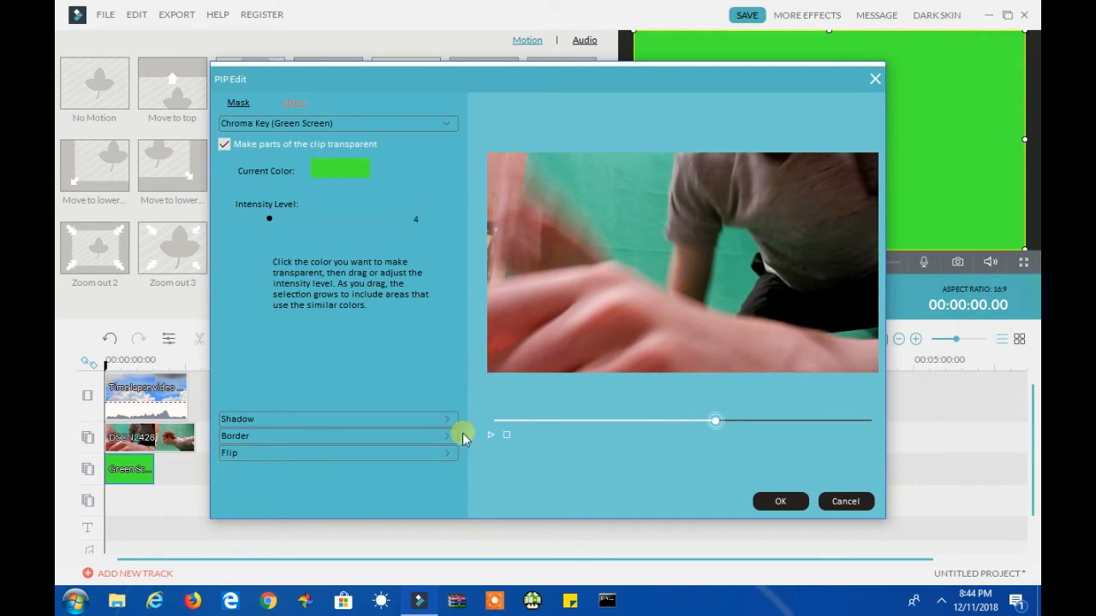
mouse_move(491, 440)
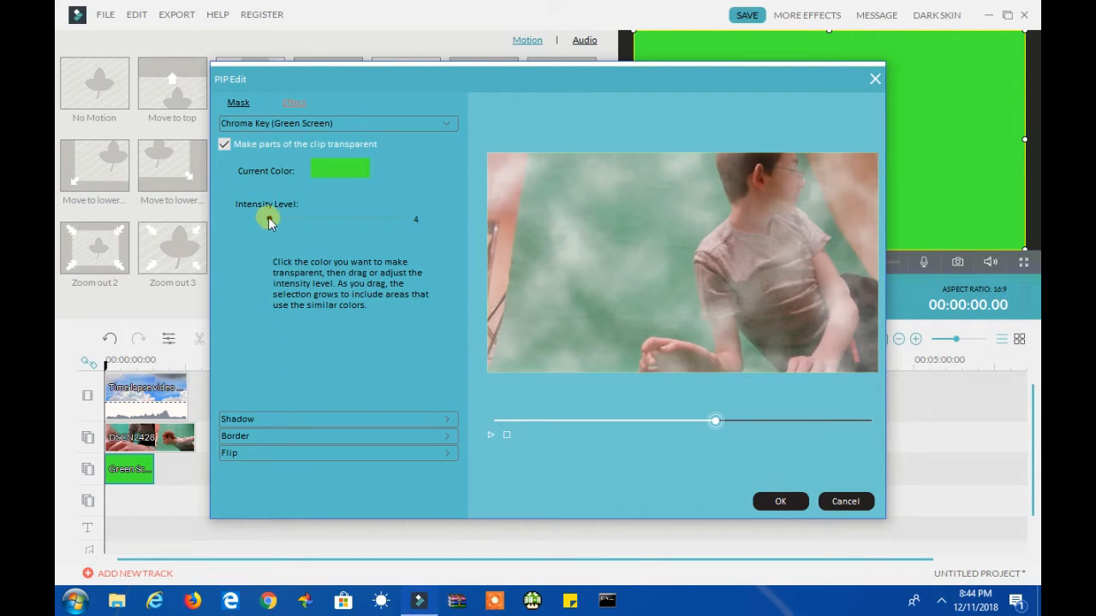
drag(270, 219, 287, 220)
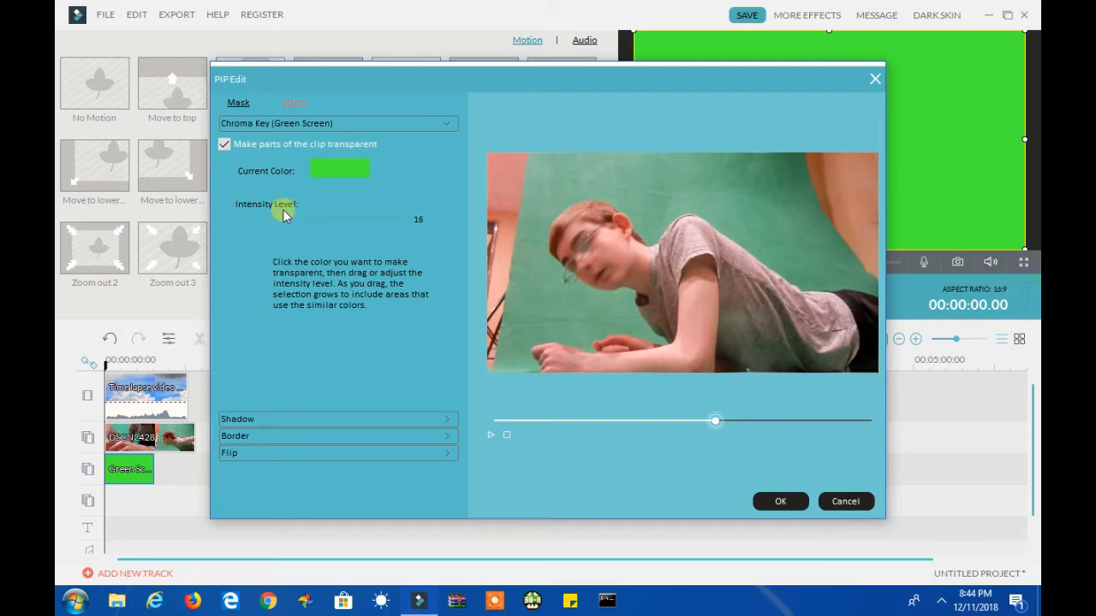
drag(286, 219, 407, 218)
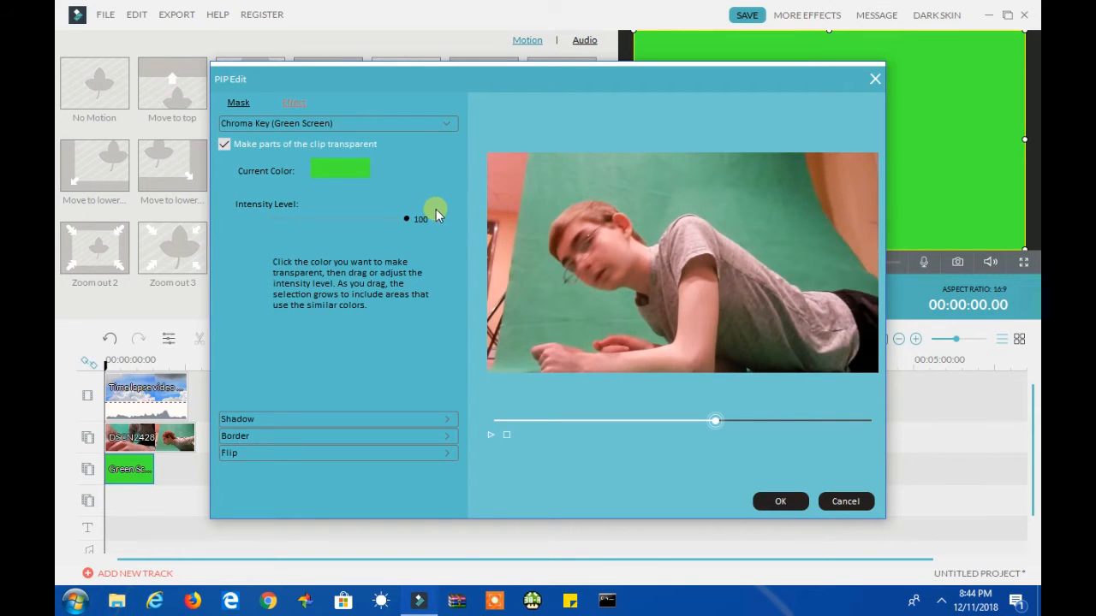
drag(407, 218, 270, 218)
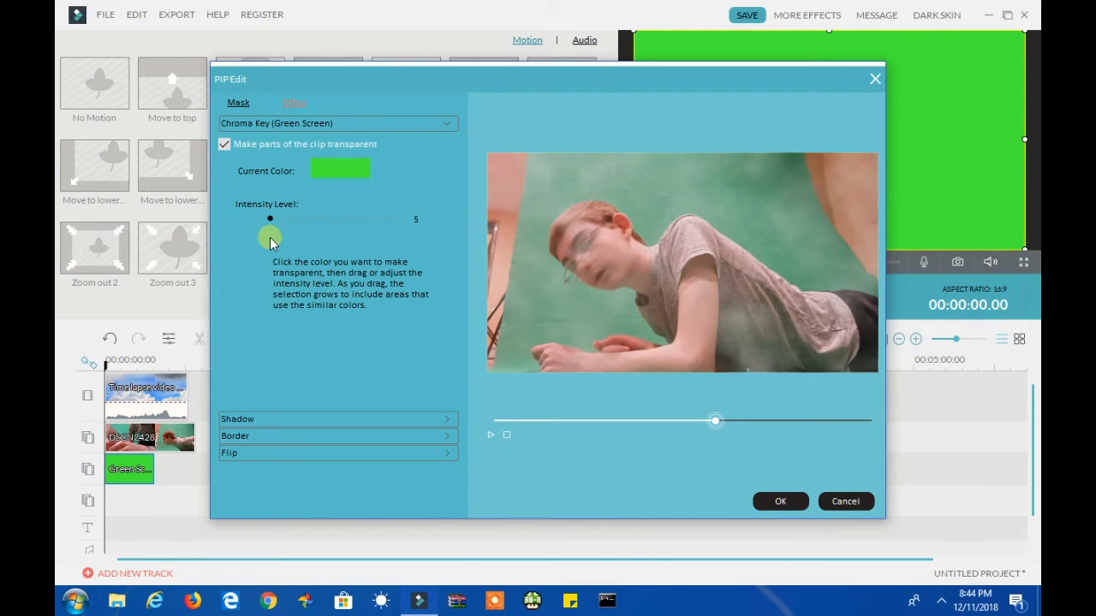
drag(270, 218, 267, 218)
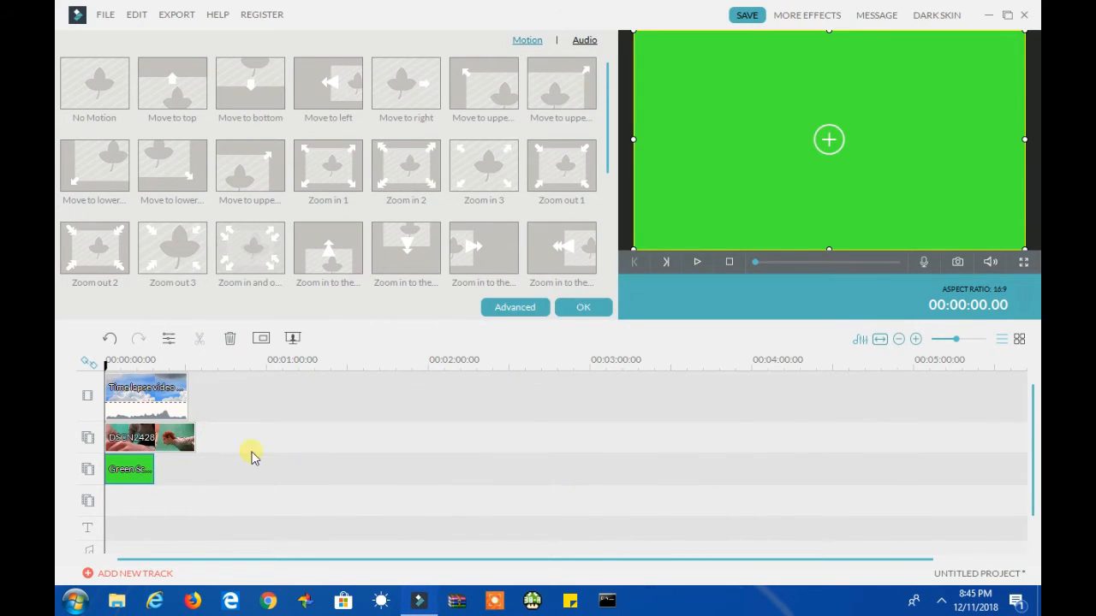
Select DSCN2428 and show the Effect tab of its advanced PIP Edit settings
click(150, 437)
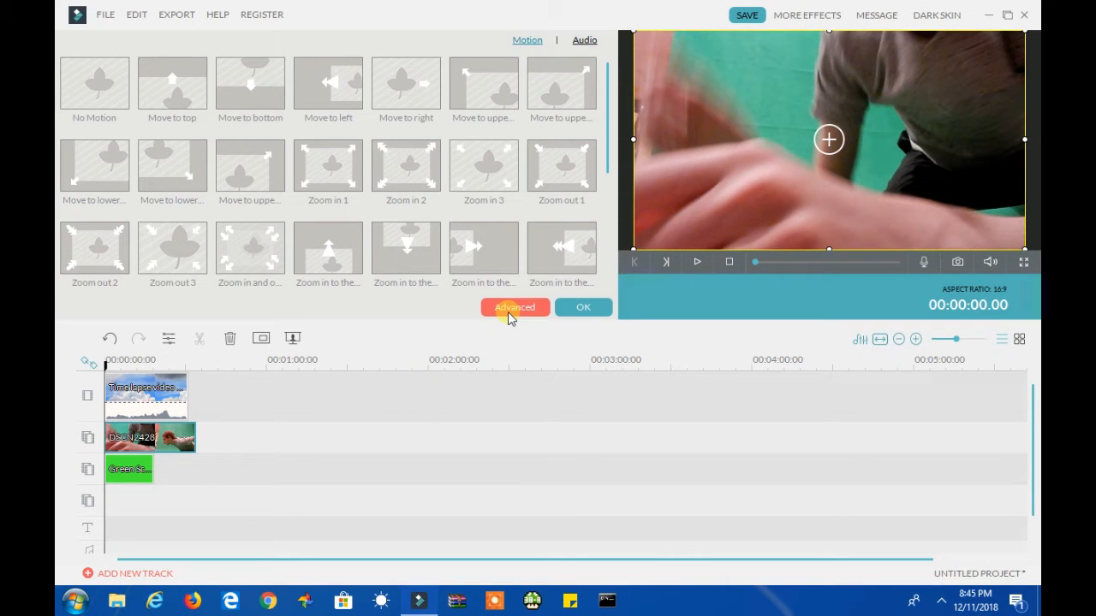
click(514, 307)
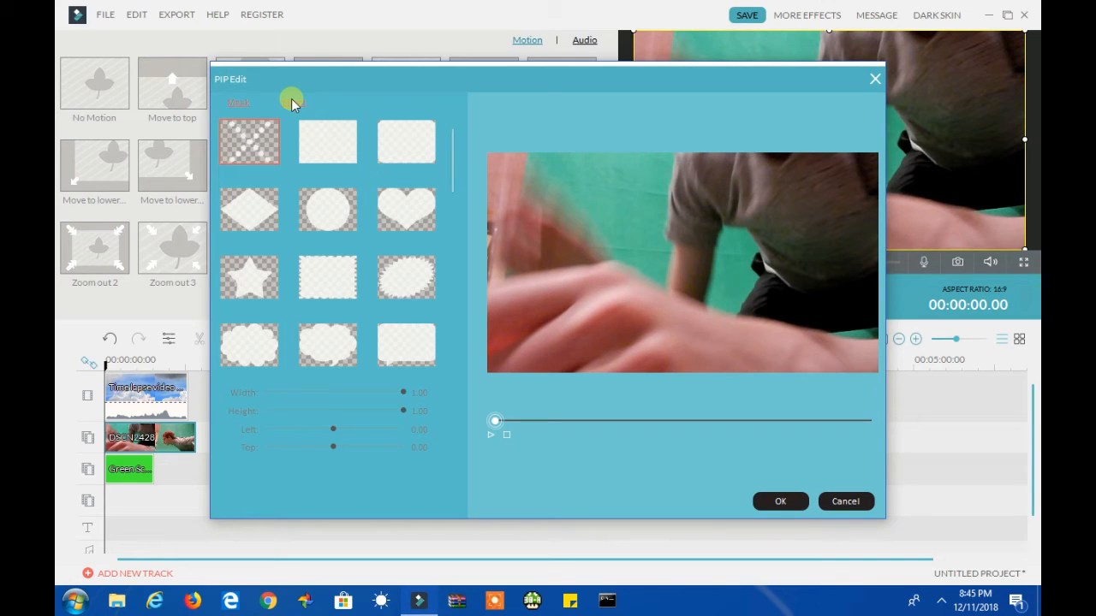
click(293, 103)
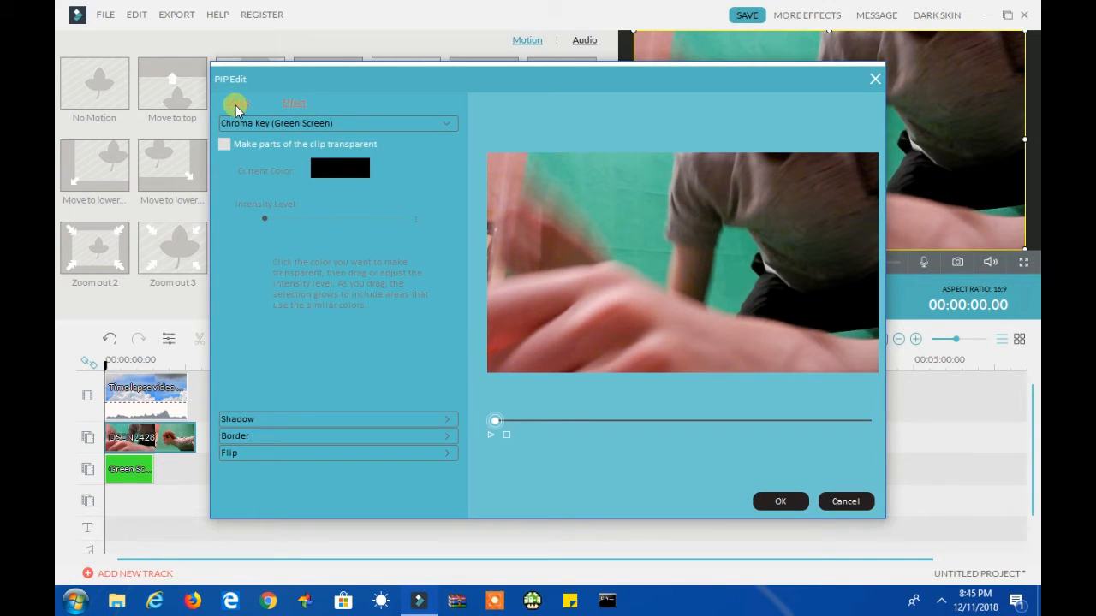
Enable transparency on DSCN2428, pick the green backdrop, and raise keying intensity toward 100
click(224, 144)
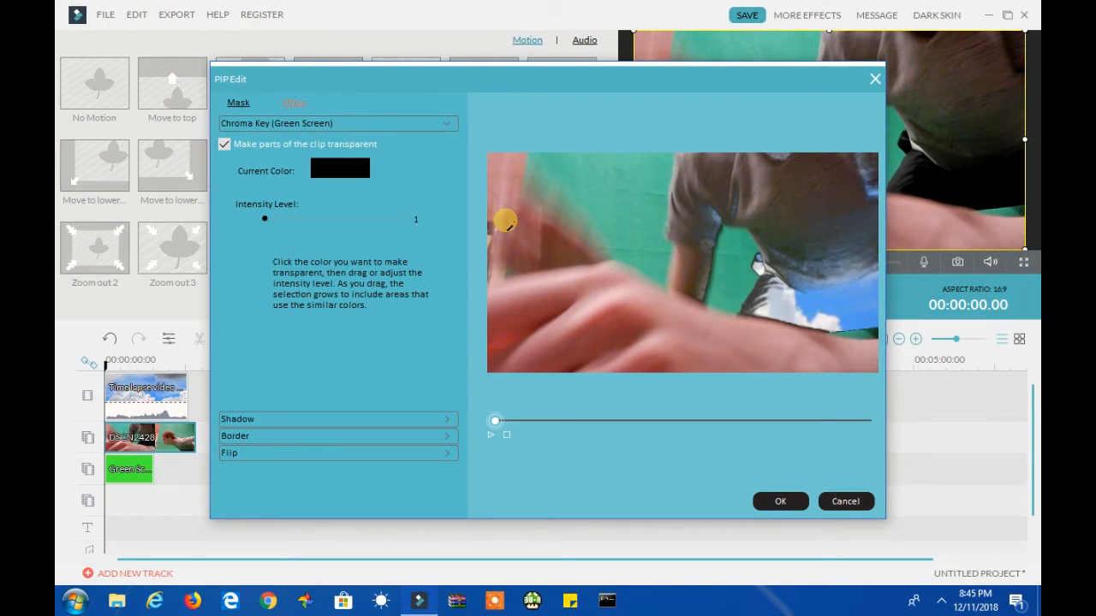
mouse_move(645, 180)
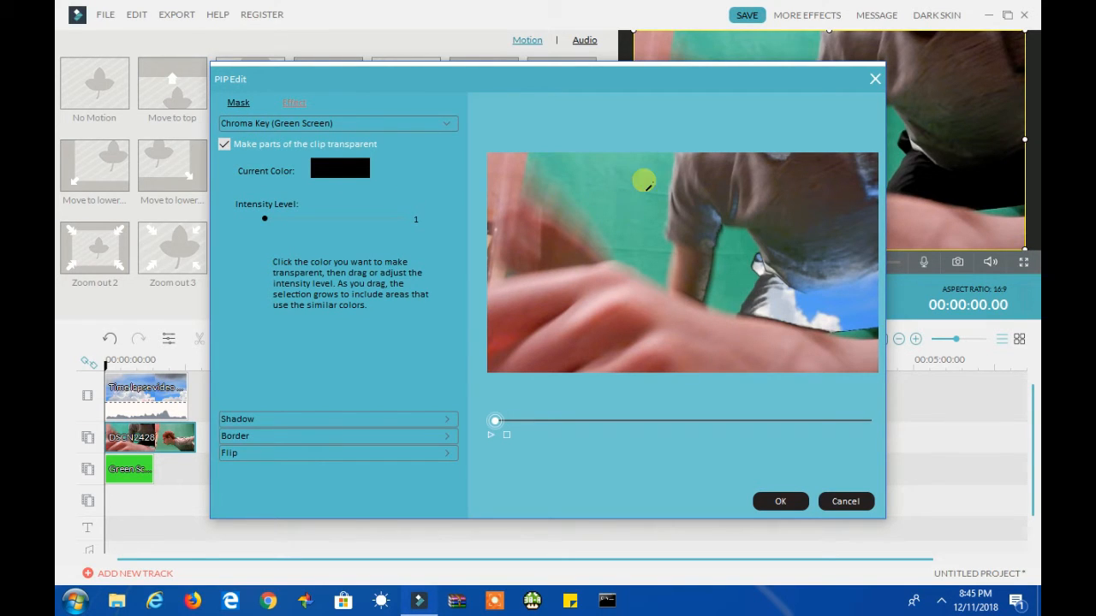
click(645, 180)
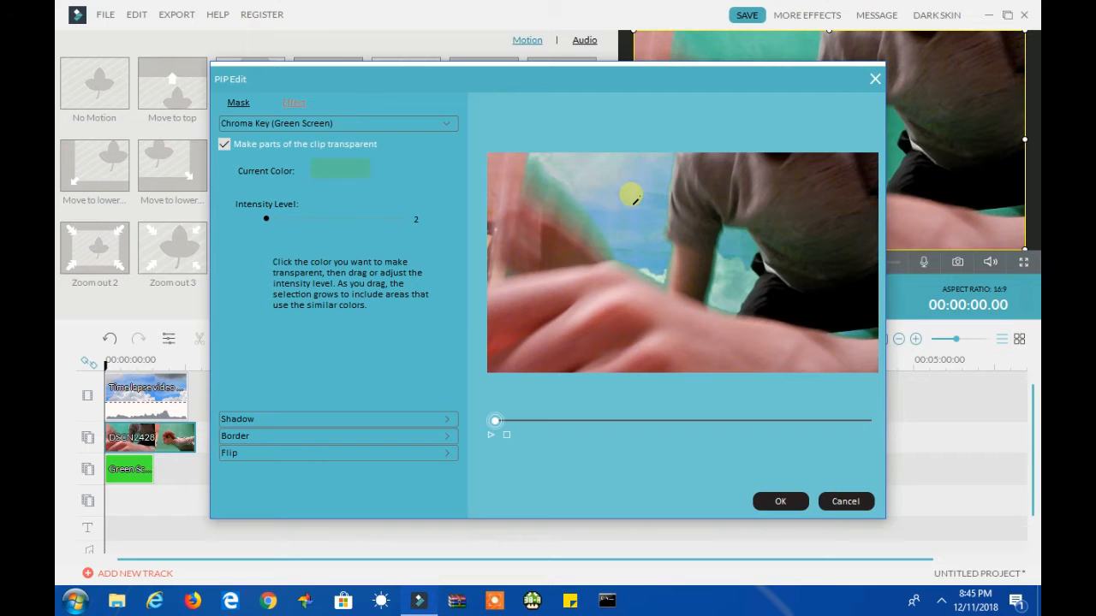
drag(266, 219, 286, 219)
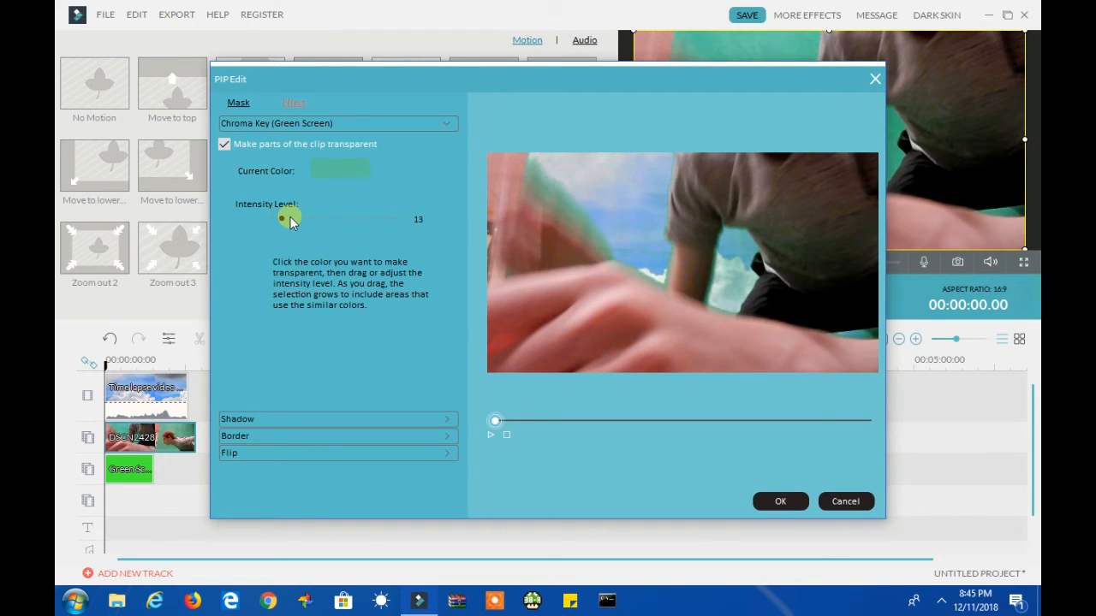
drag(282, 219, 331, 220)
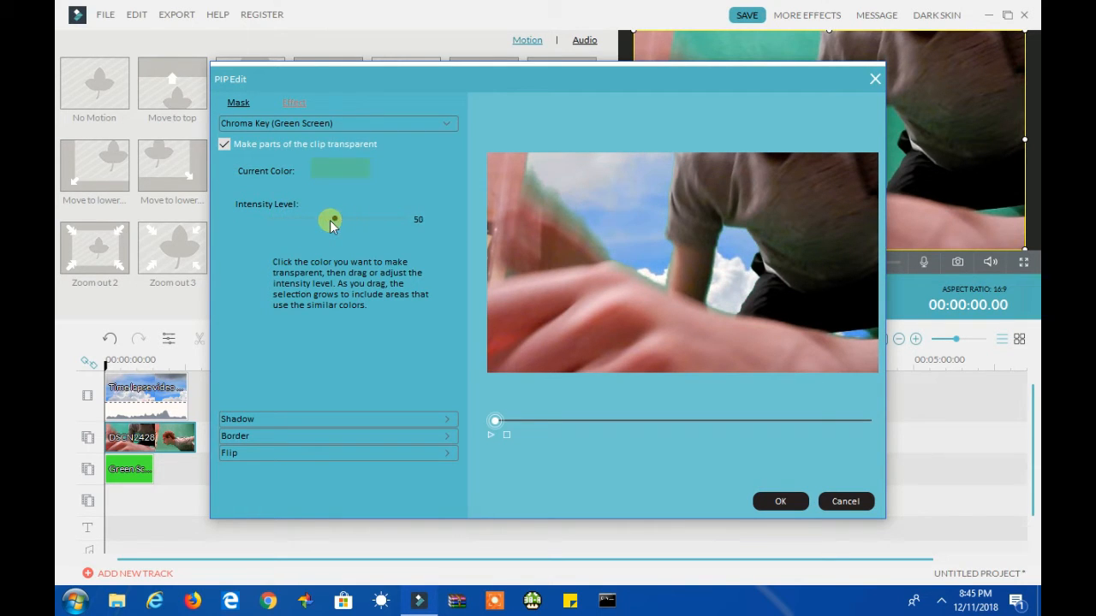
drag(331, 219, 326, 220)
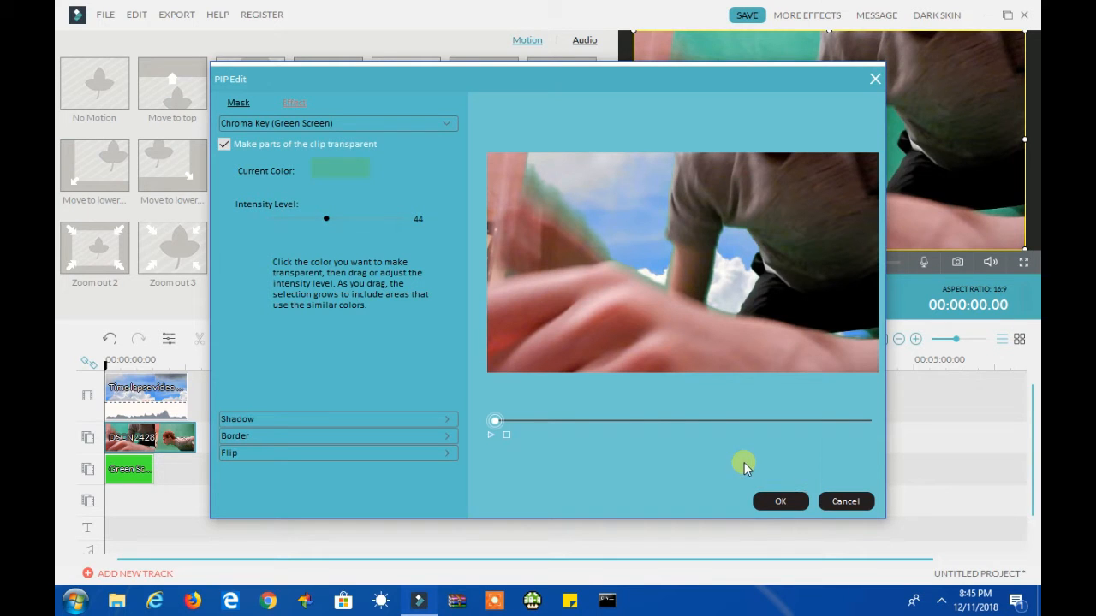
drag(325, 218, 342, 218)
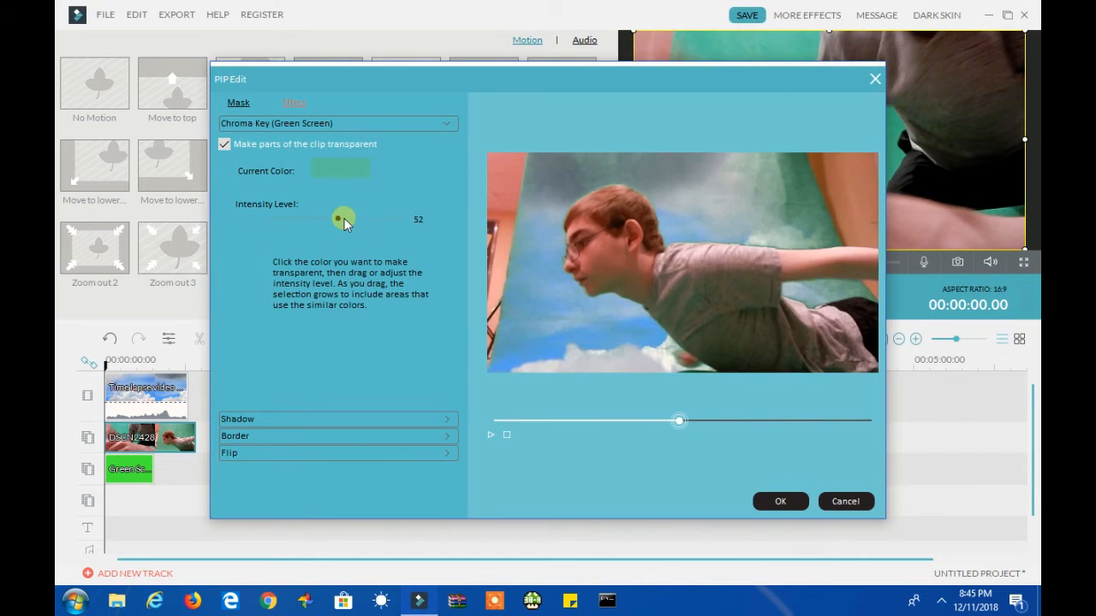
drag(342, 219, 406, 219)
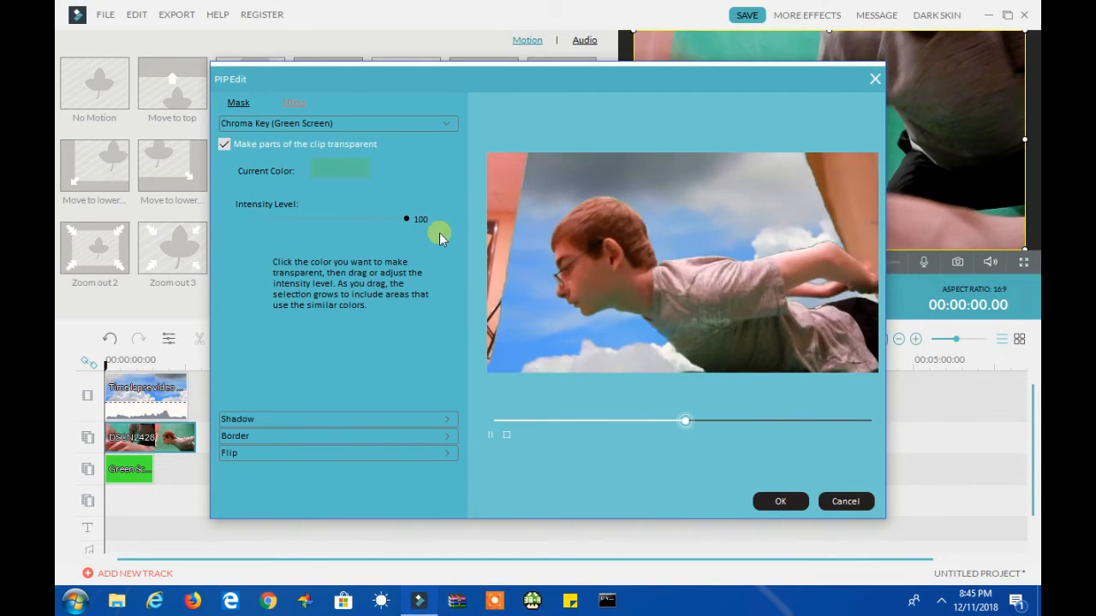
drag(406, 220, 381, 219)
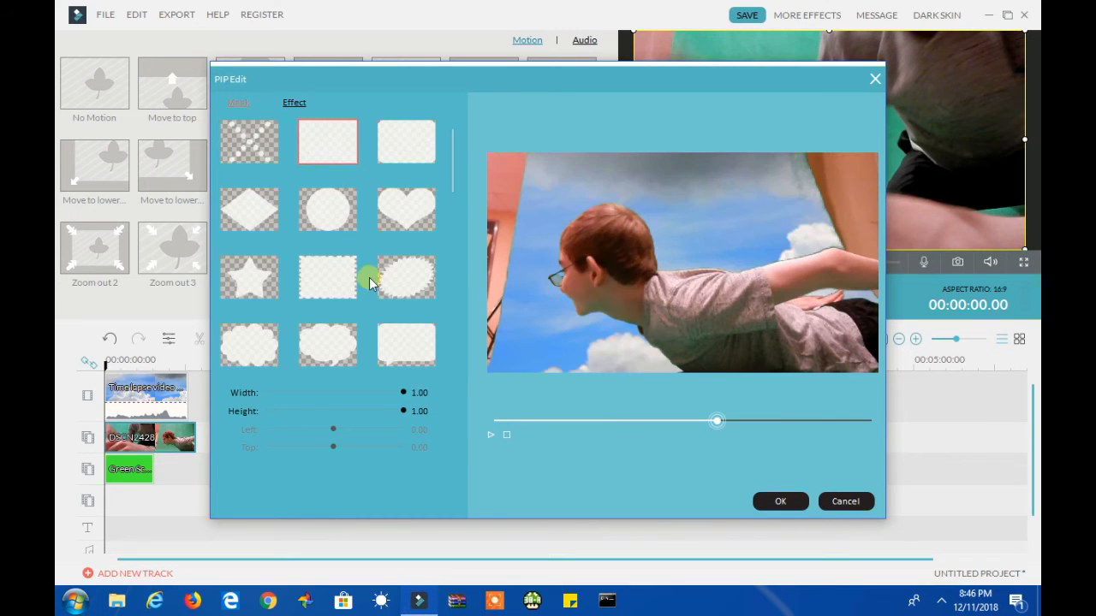
Set the keyed clip's mask to width 0.64 and Left offset 0.12, then apply
drag(403, 392, 381, 392)
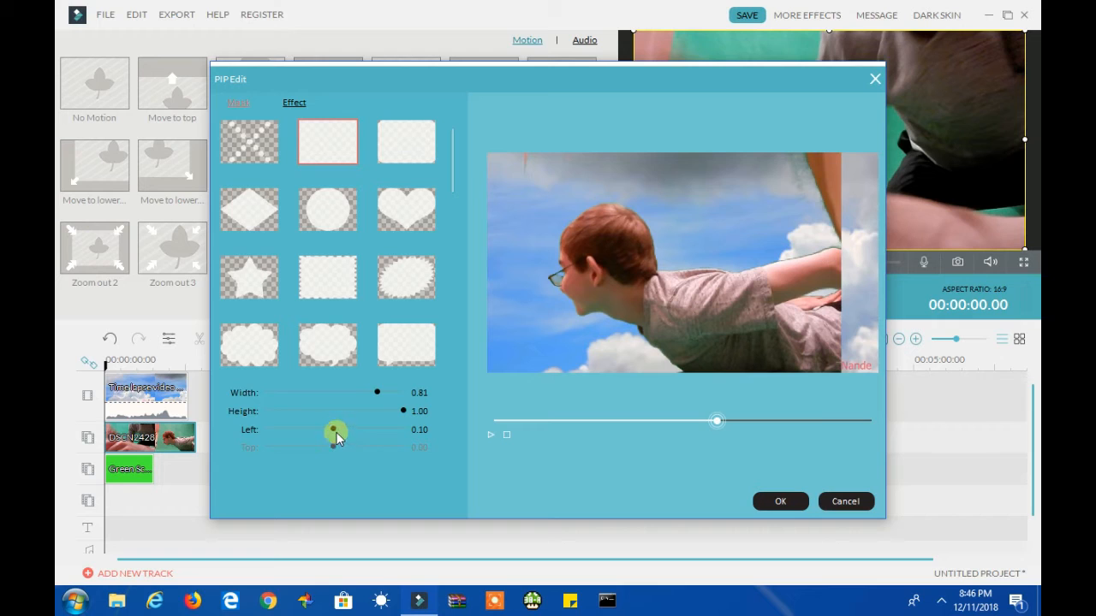
drag(334, 429, 295, 430)
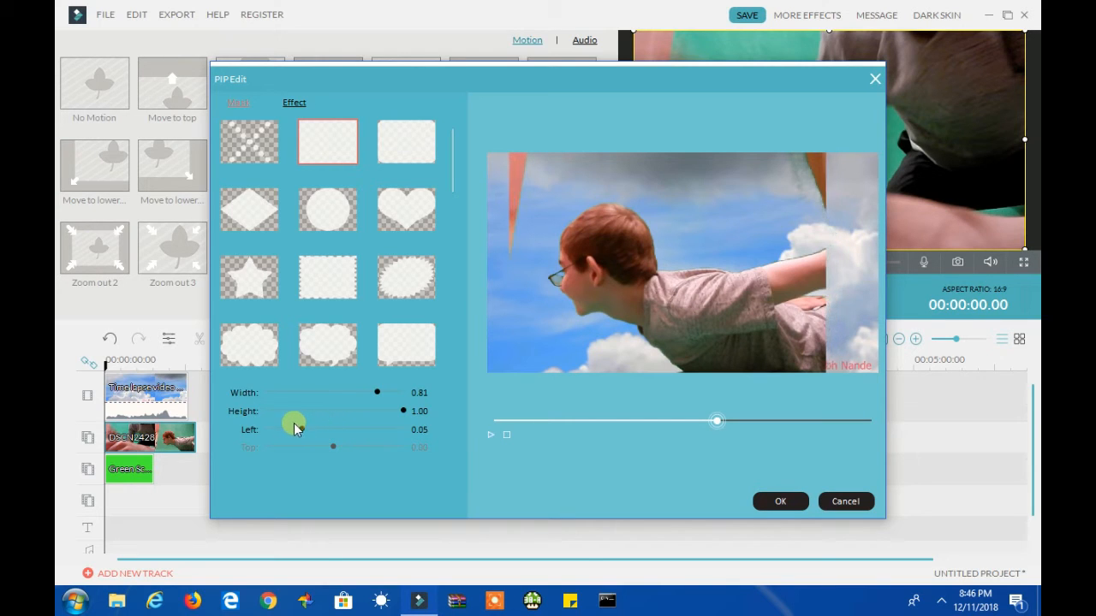
drag(376, 392, 351, 392)
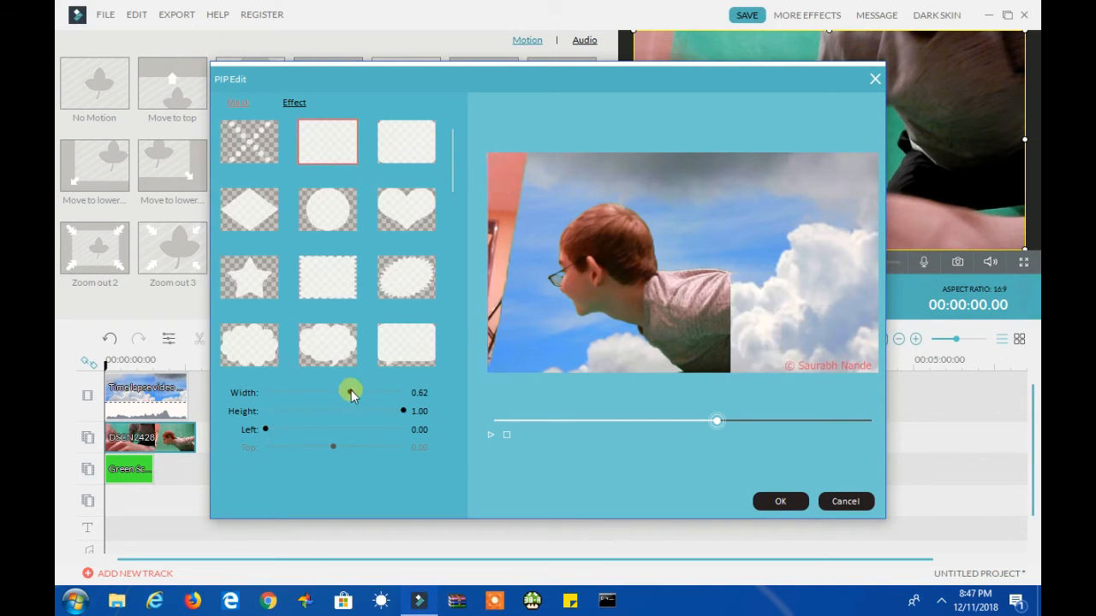
drag(264, 429, 310, 429)
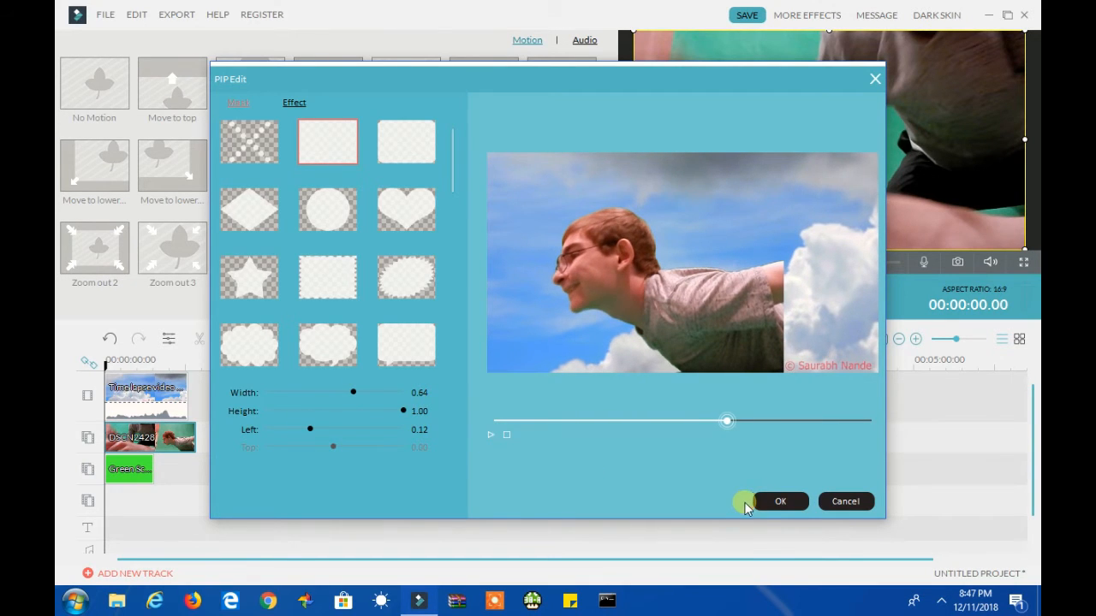
click(780, 500)
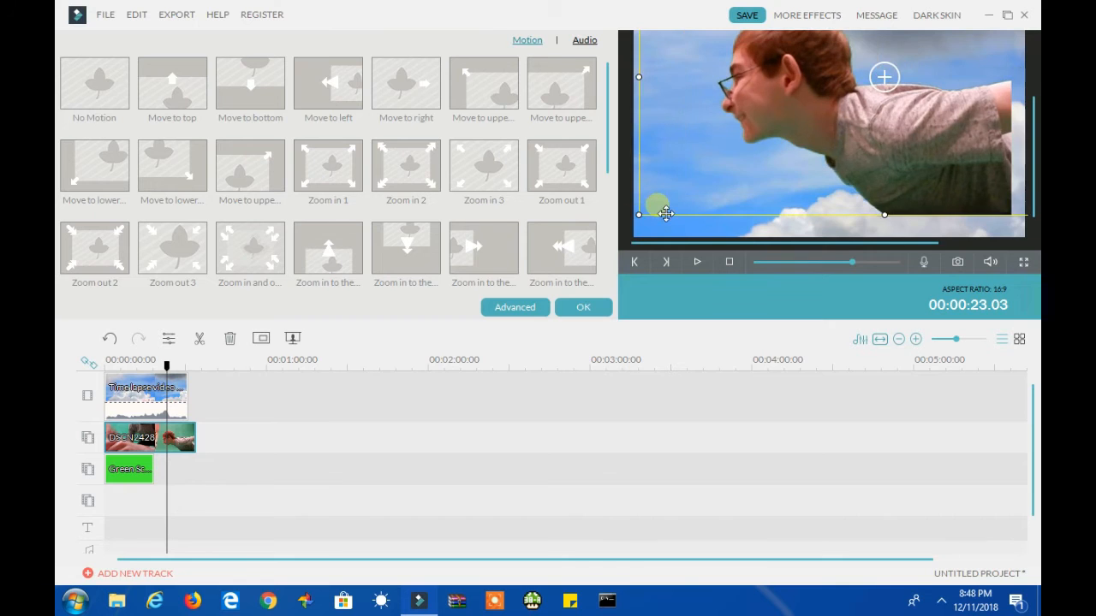
Drag the keyed flyer to a new position within the preview frame
drag(667, 212, 745, 200)
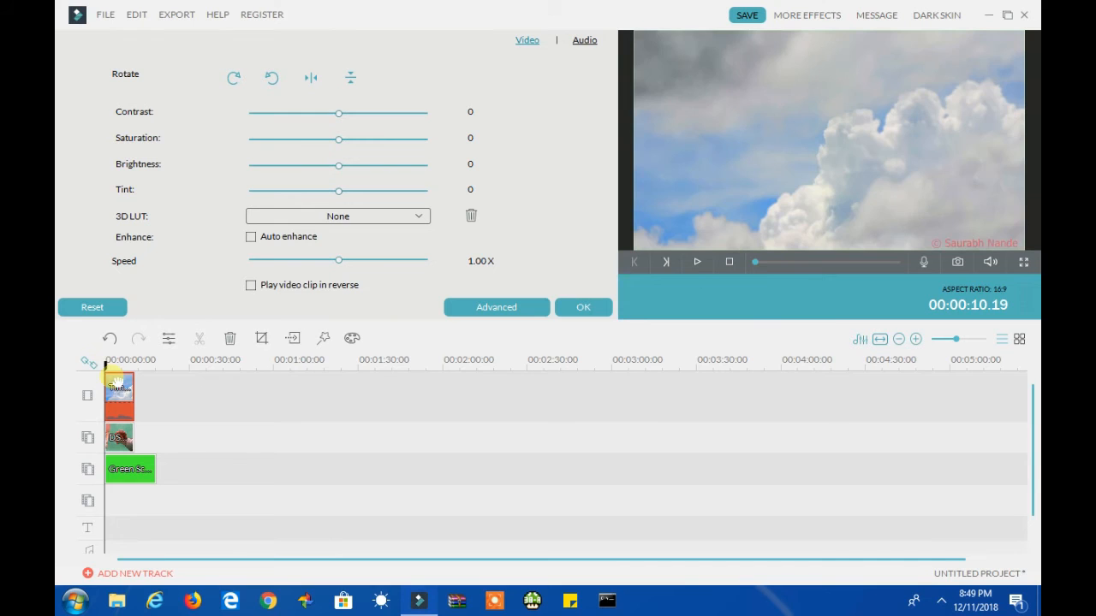
Trim the Green Screen Fog Effect clip to end with the sky and DSCN2428 clips
click(528, 39)
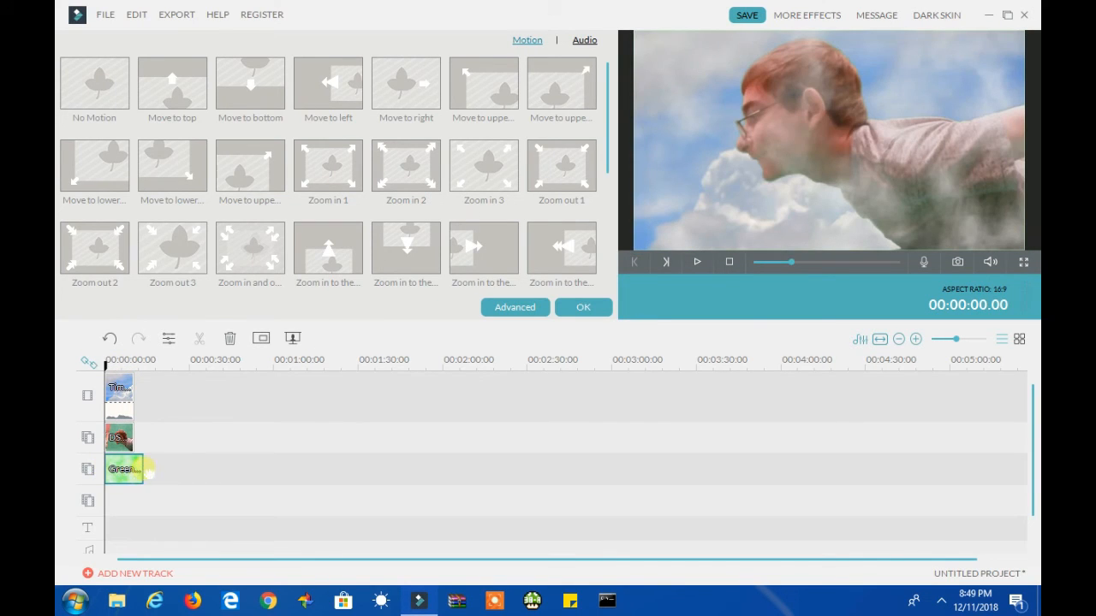
click(697, 262)
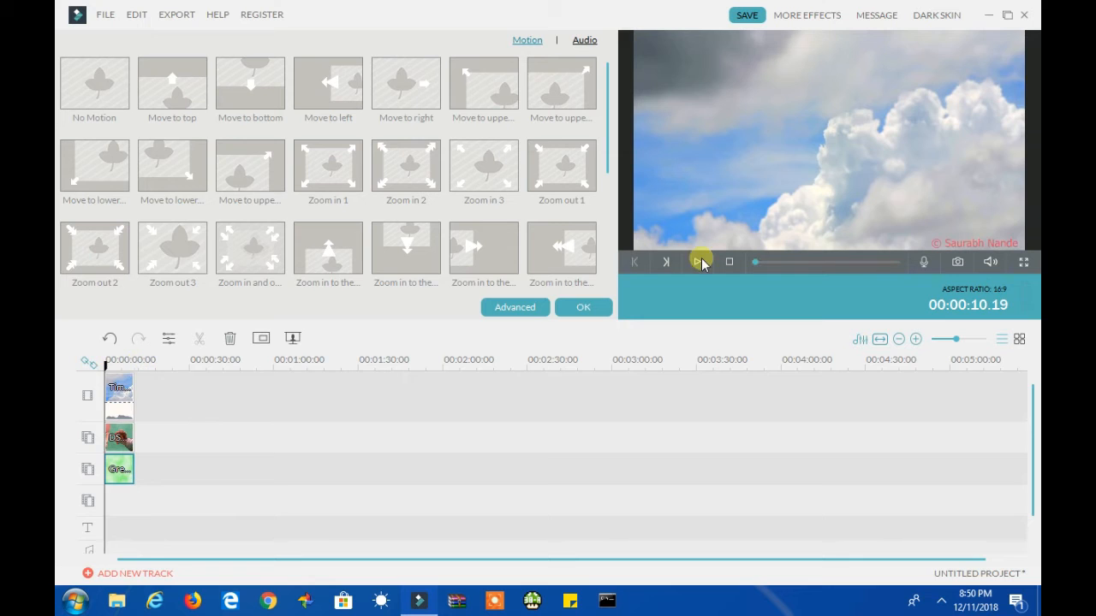
click(699, 262)
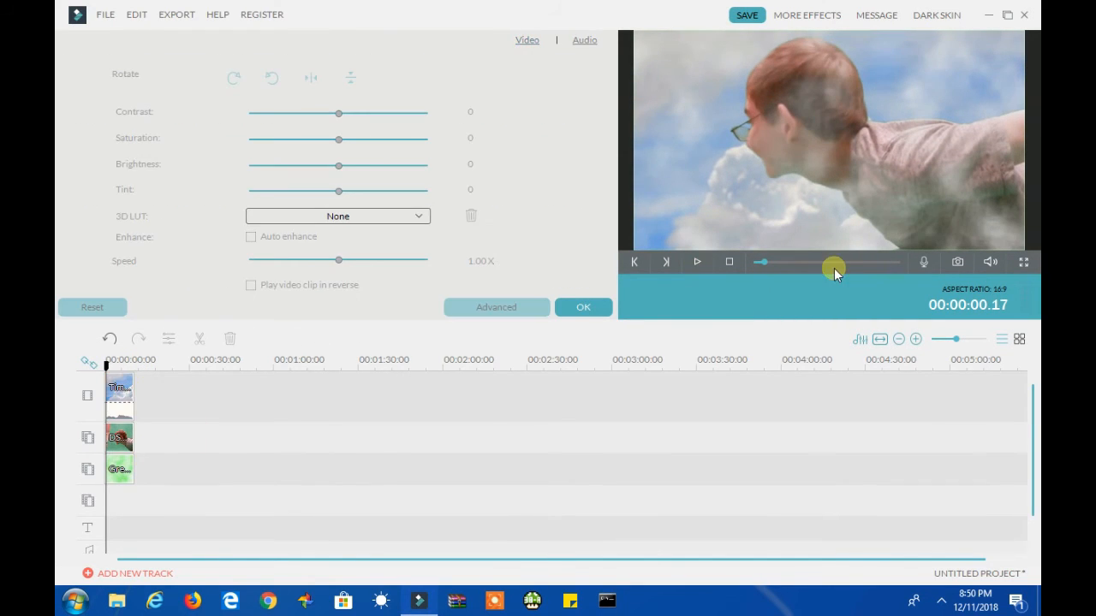
click(583, 306)
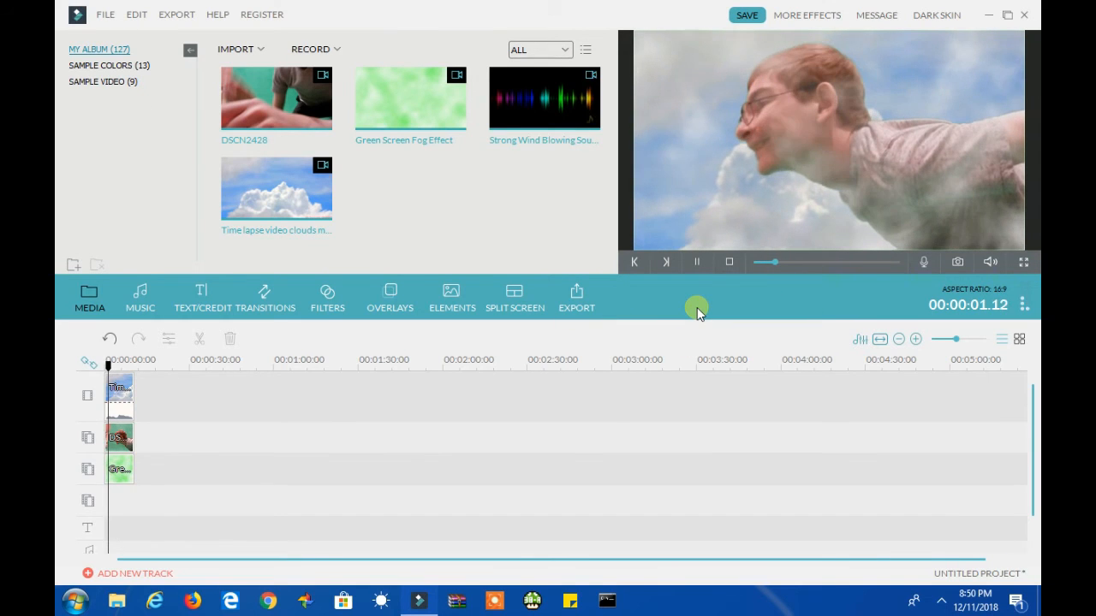
click(696, 261)
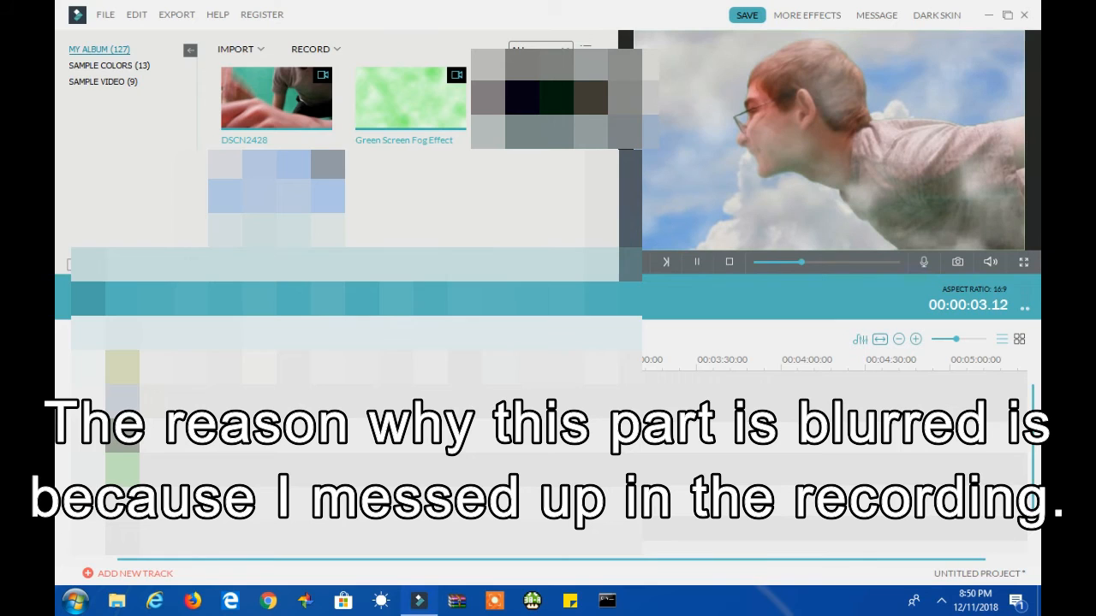
click(696, 262)
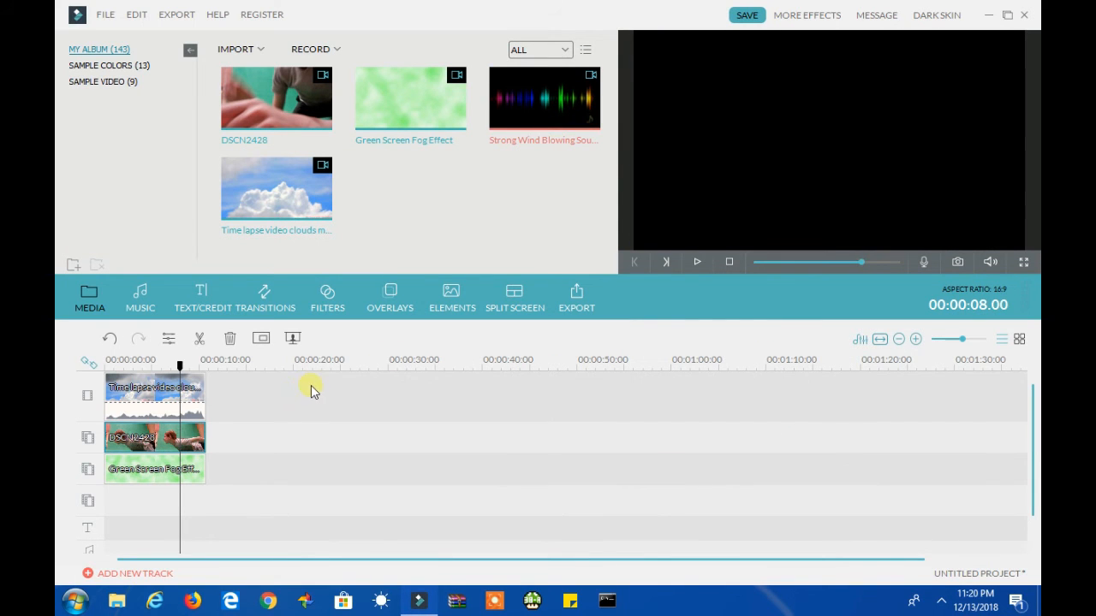
Detach the Strong Wind Blowing Sound audio and move it to the project start
right_click(398, 402)
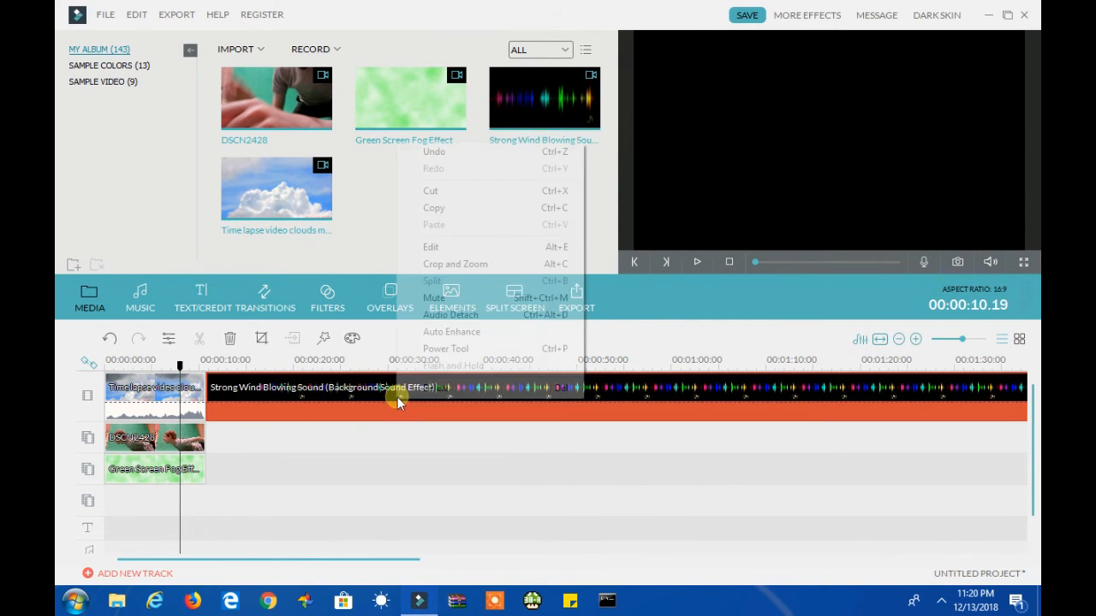
click(430, 246)
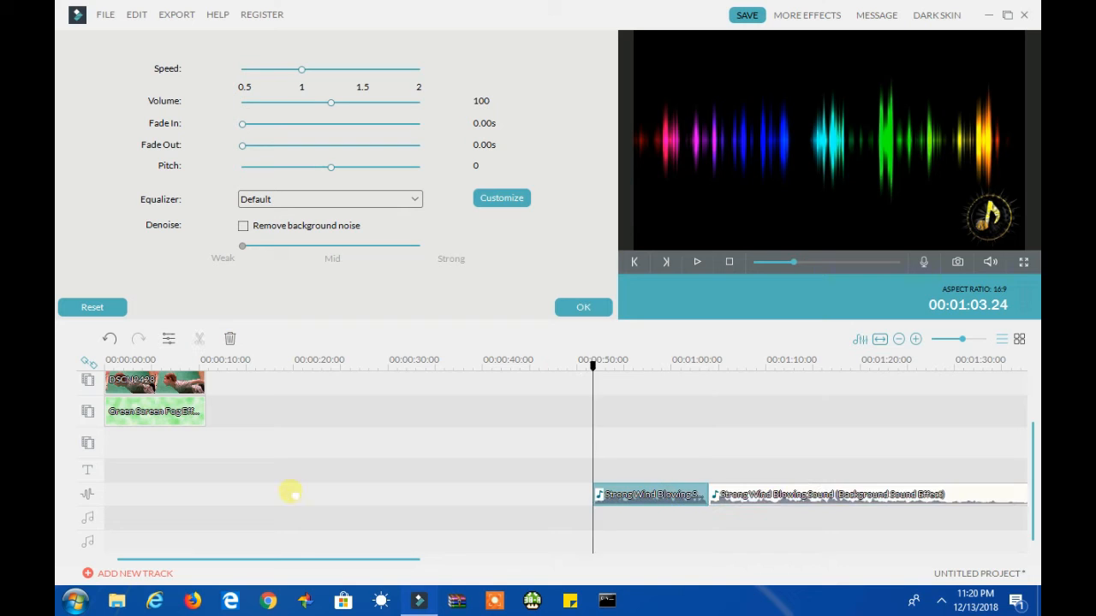
drag(651, 494, 158, 494)
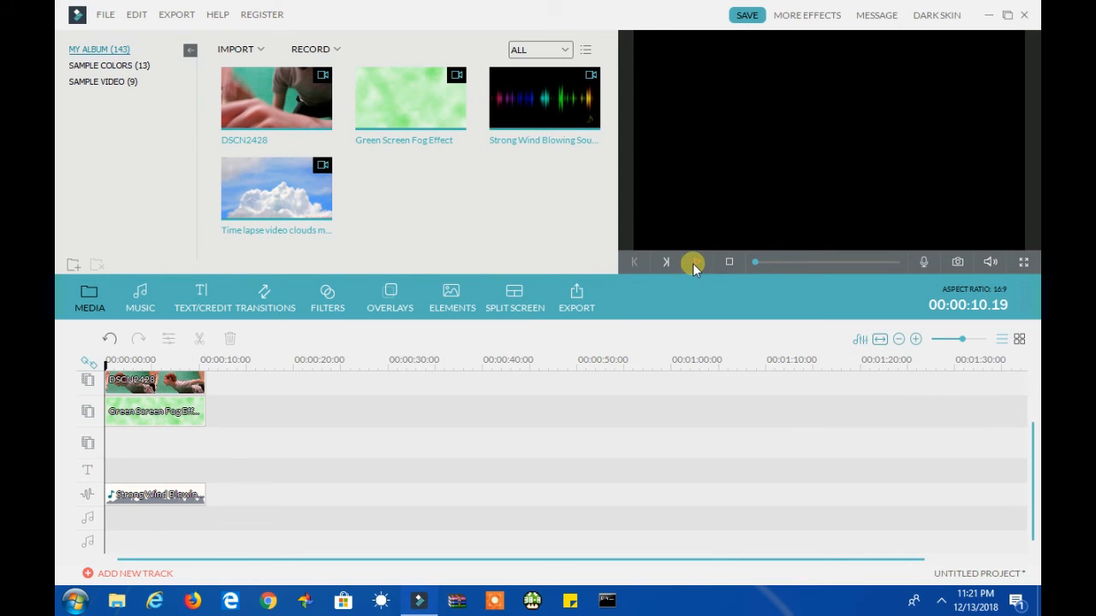
click(692, 262)
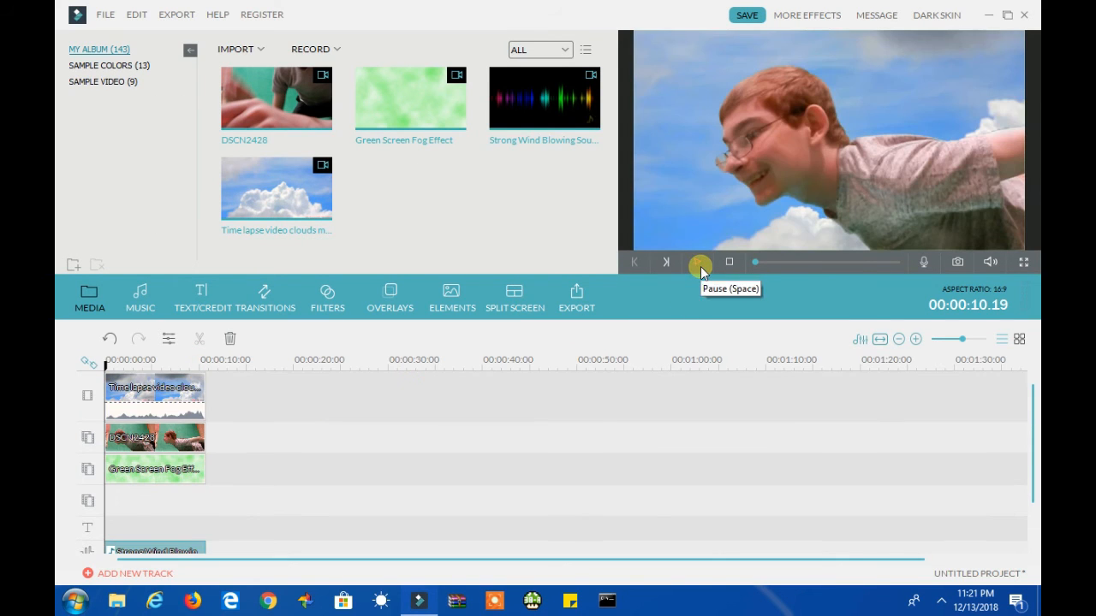
click(698, 262)
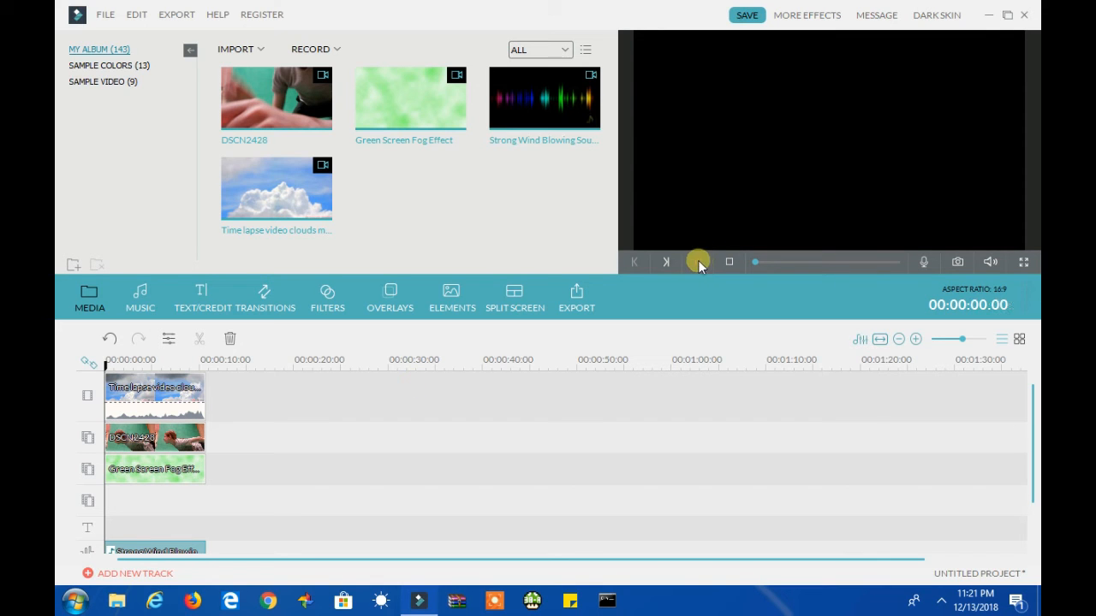
click(697, 262)
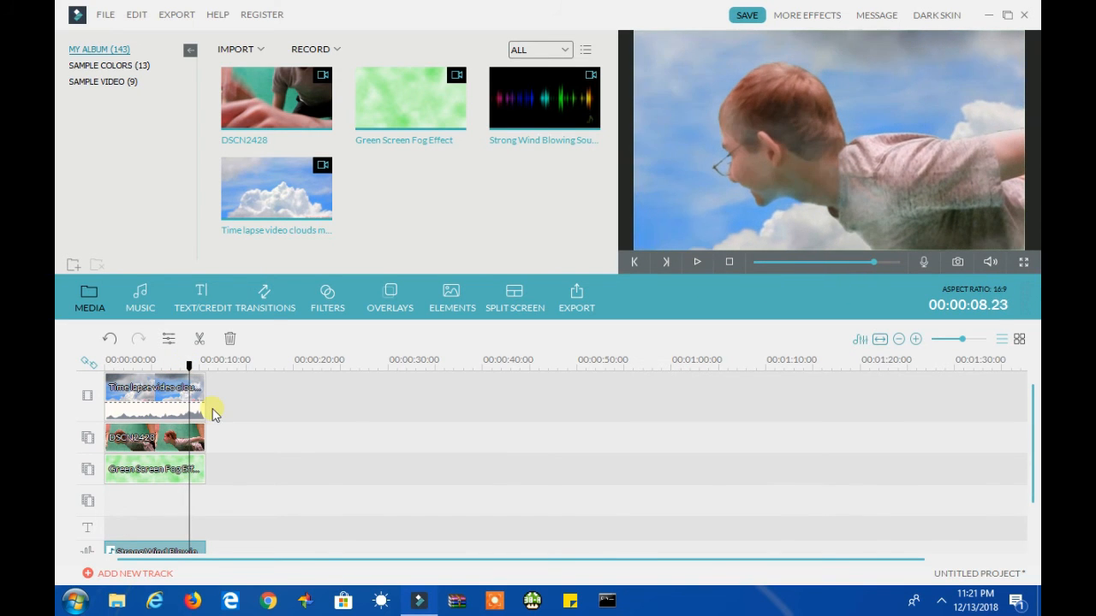
Set the time-lapse clouds clip's playback speed to 2.00X and apply it
double_click(155, 394)
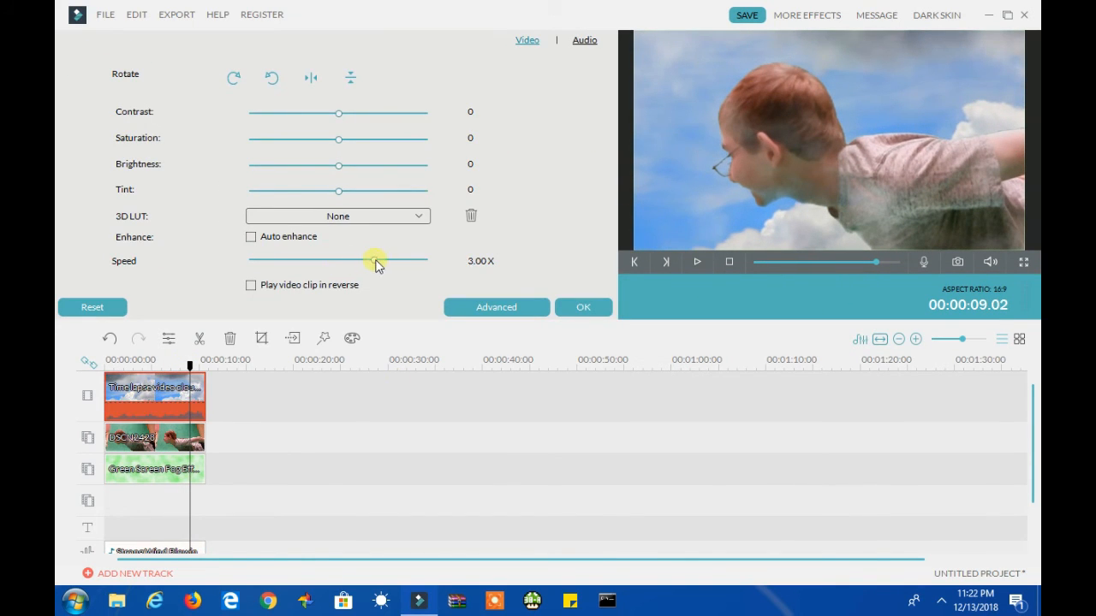
drag(377, 261, 392, 261)
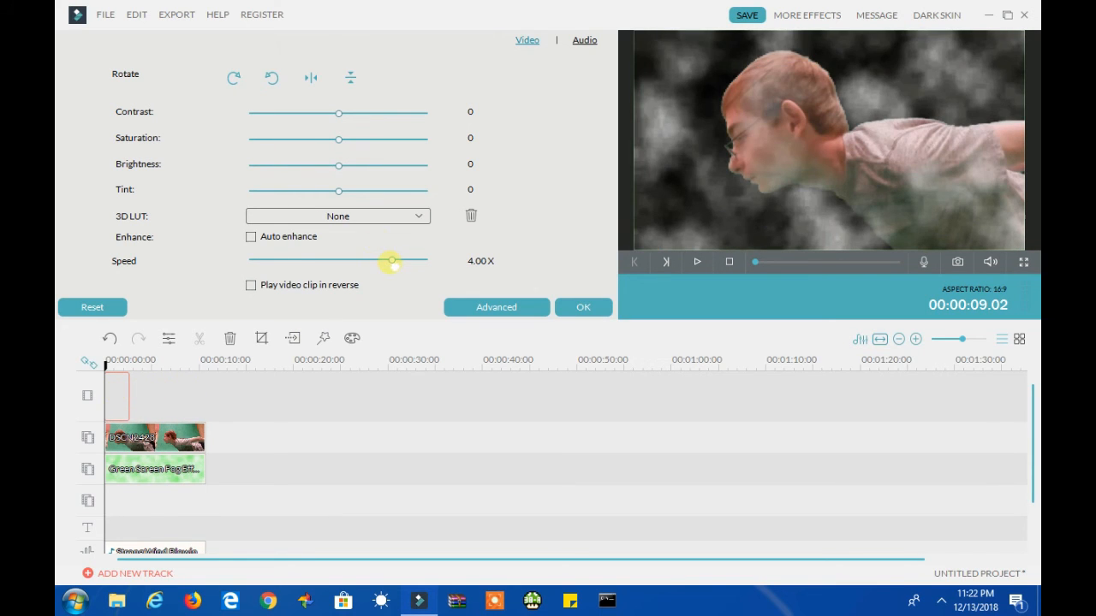
drag(390, 260, 340, 260)
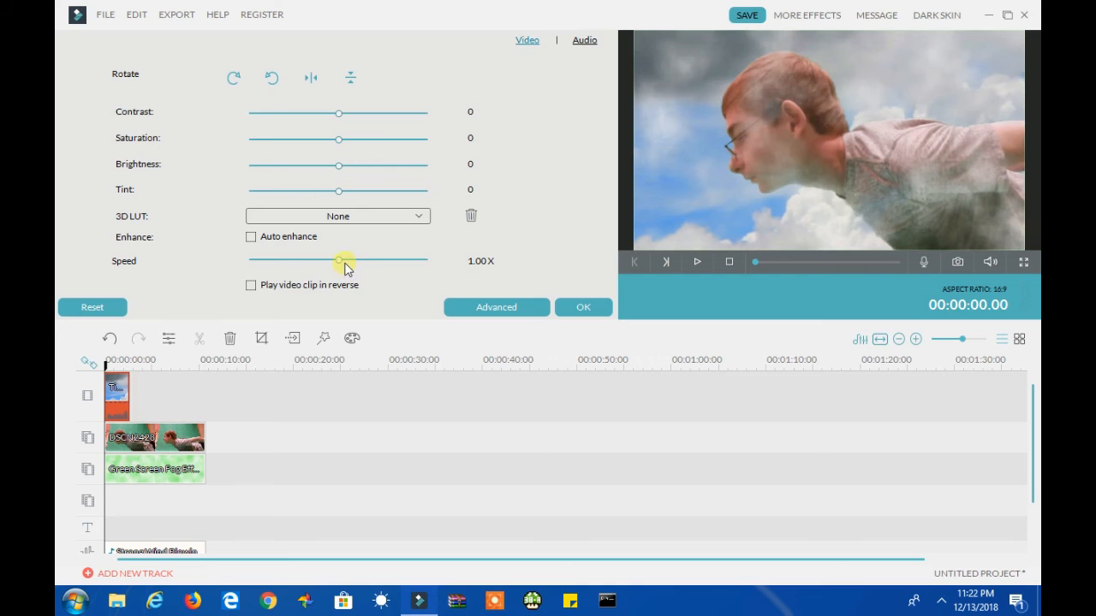
drag(341, 261, 355, 260)
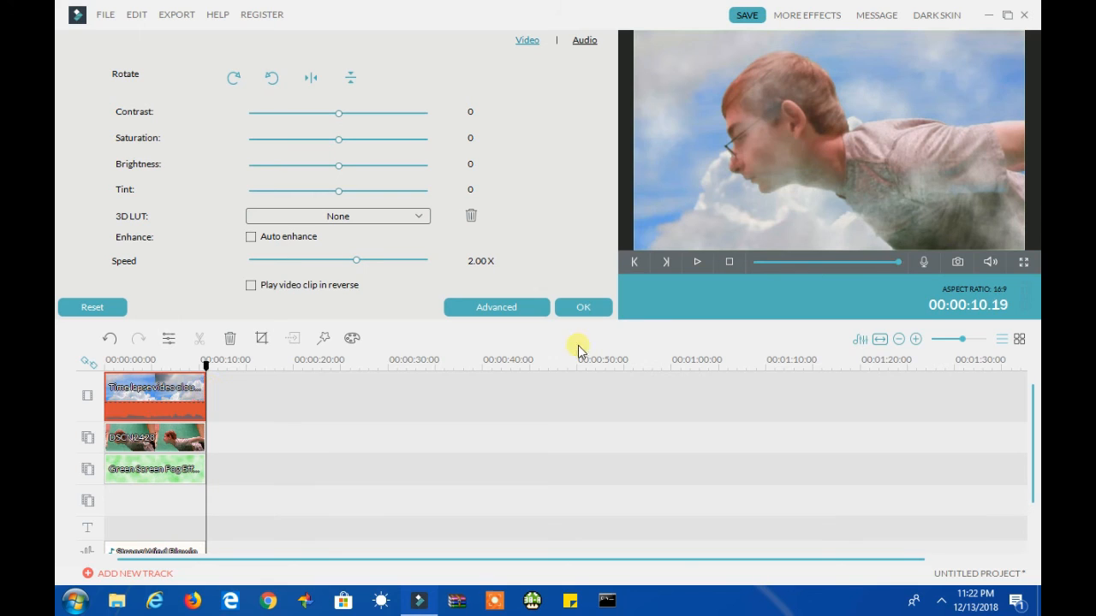
click(583, 306)
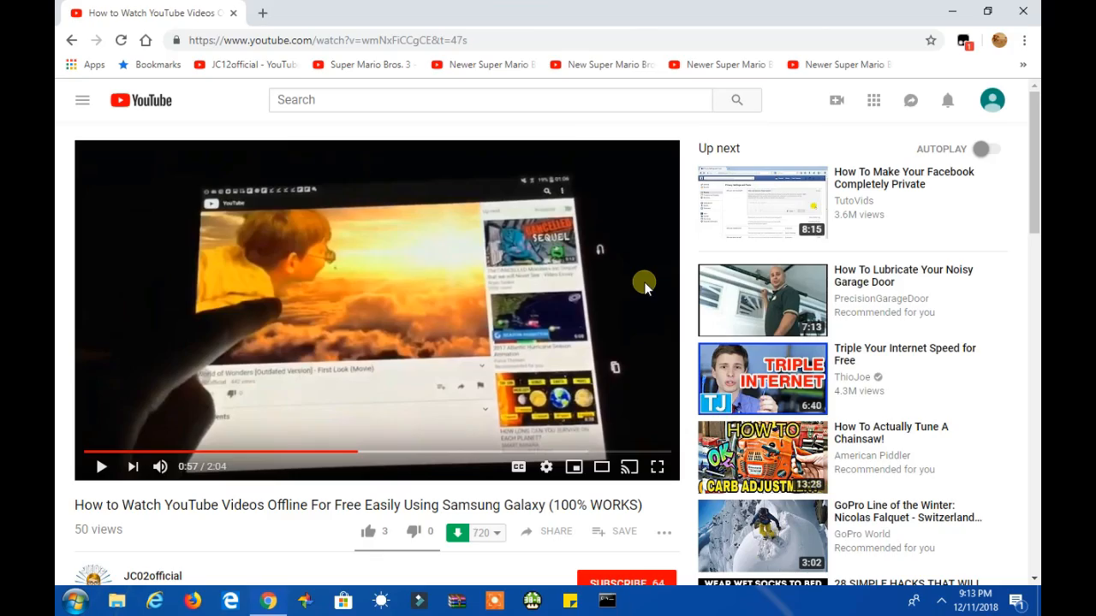
Subscribe to the Samsung Galaxy video's channel and enable bell notifications for all new uploads
scroll(down, 3)
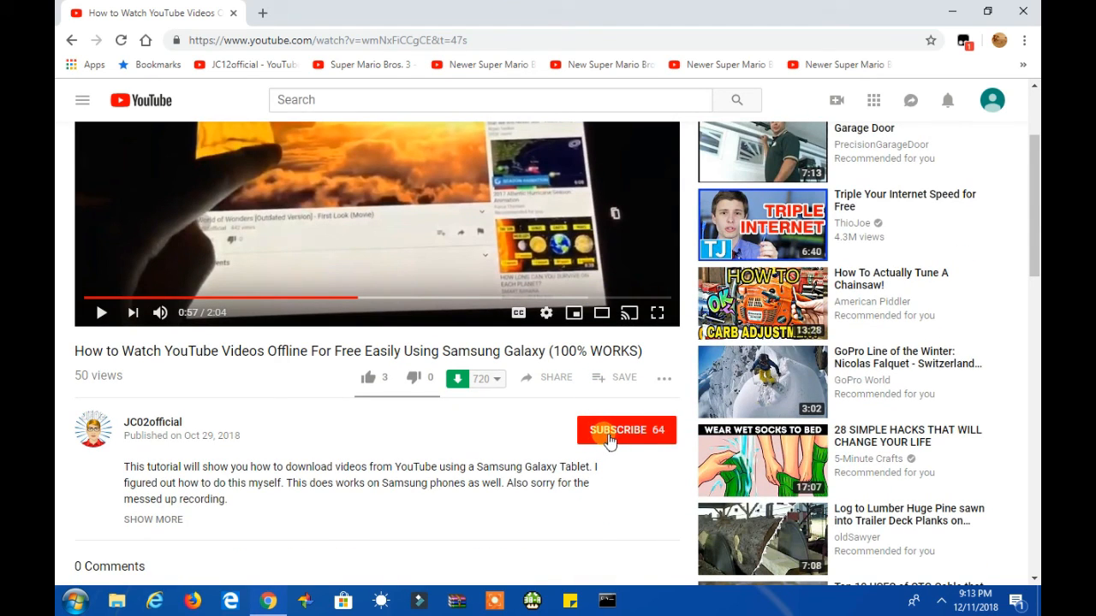
click(626, 430)
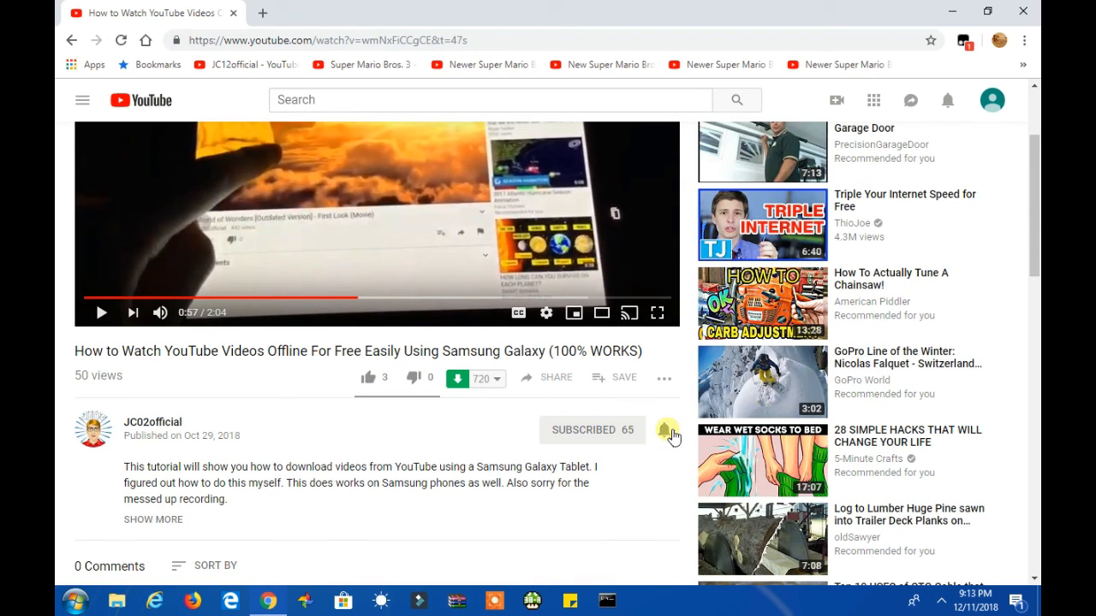
click(666, 430)
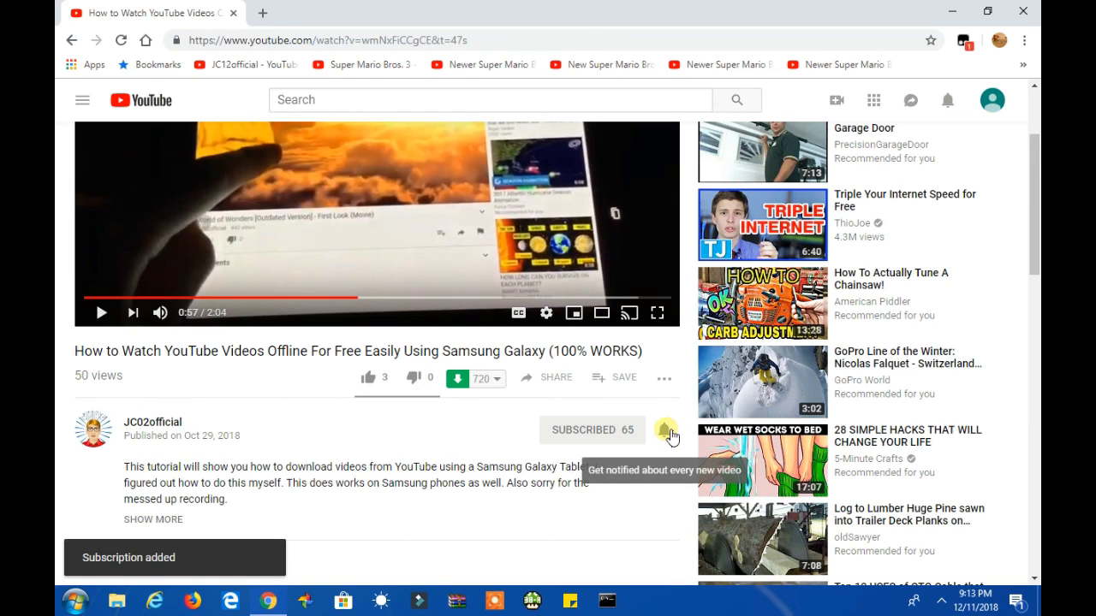
click(666, 430)
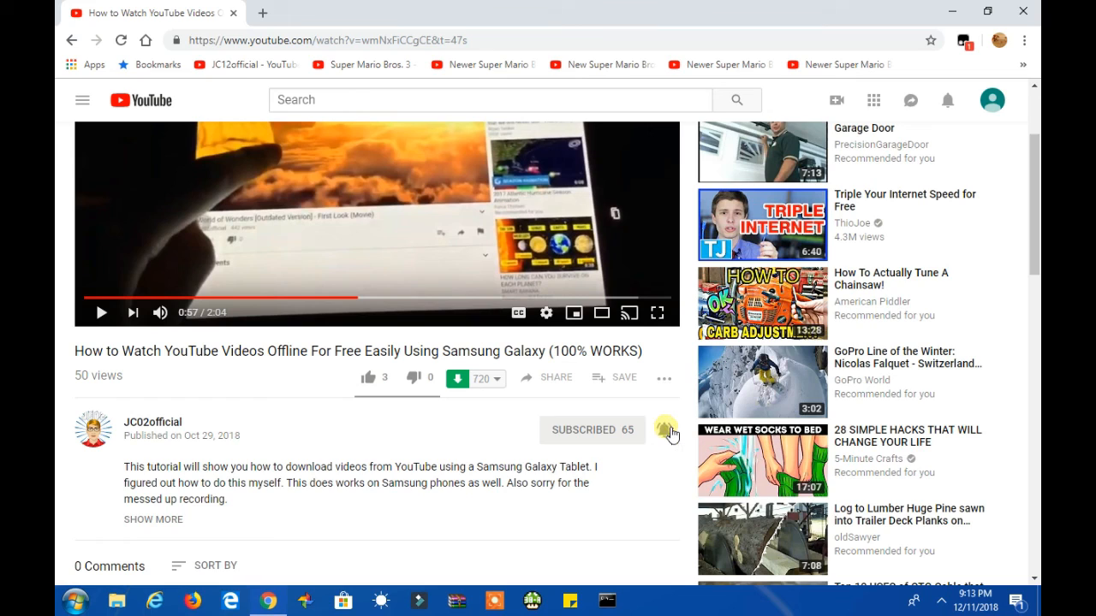
mouse_move(666, 430)
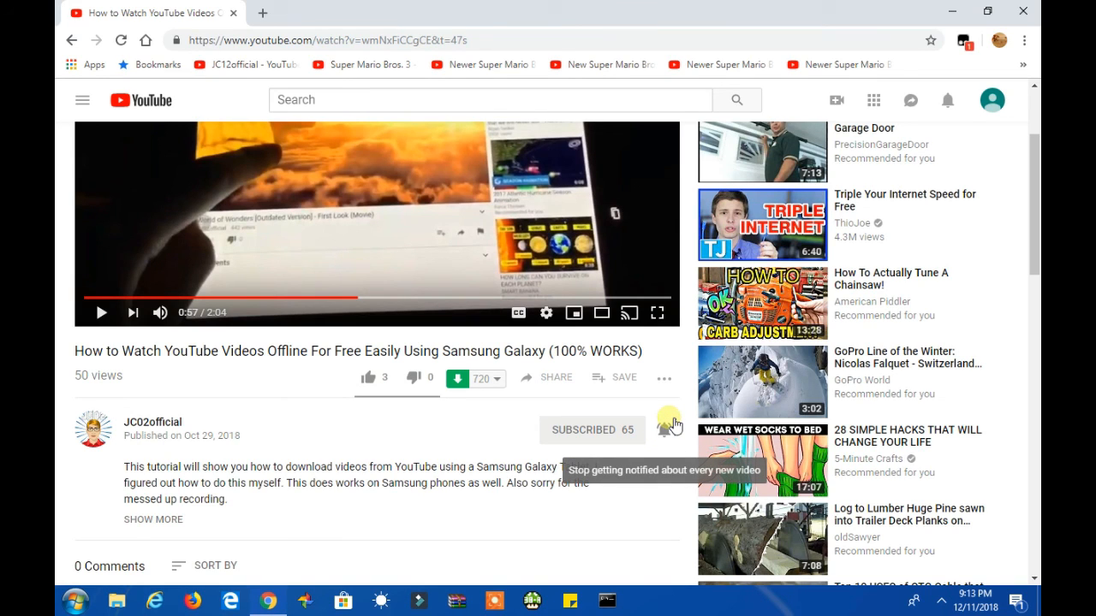
mouse_move(670, 436)
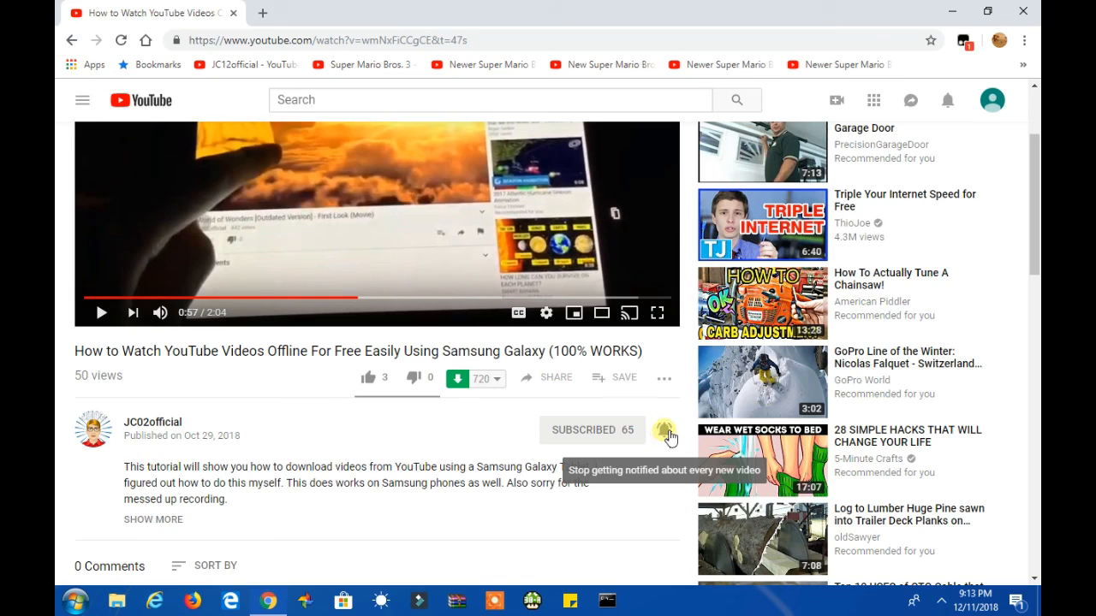
mouse_move(672, 426)
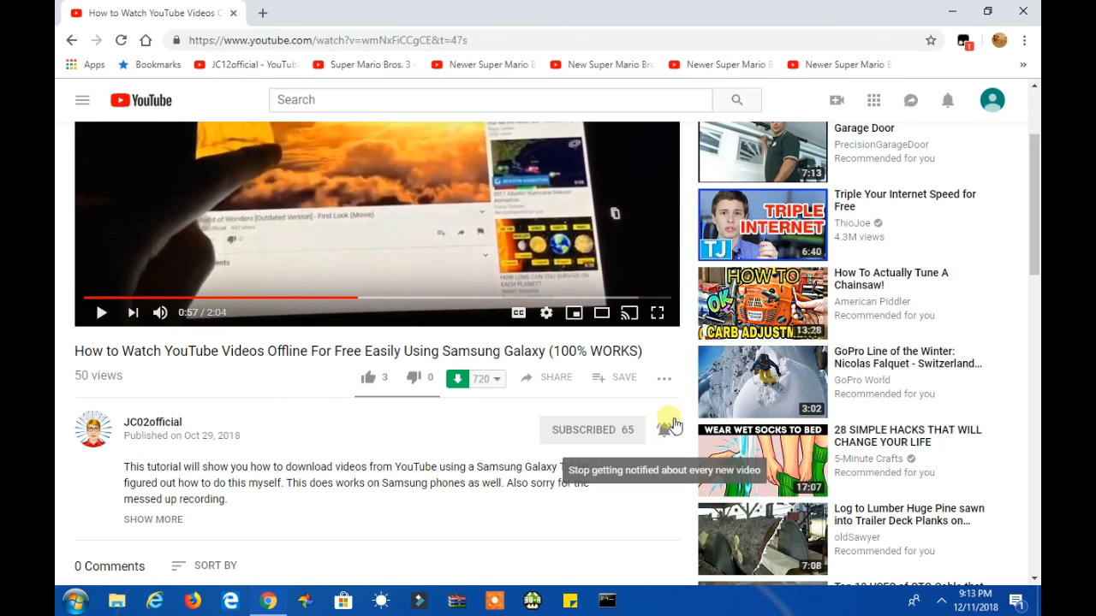